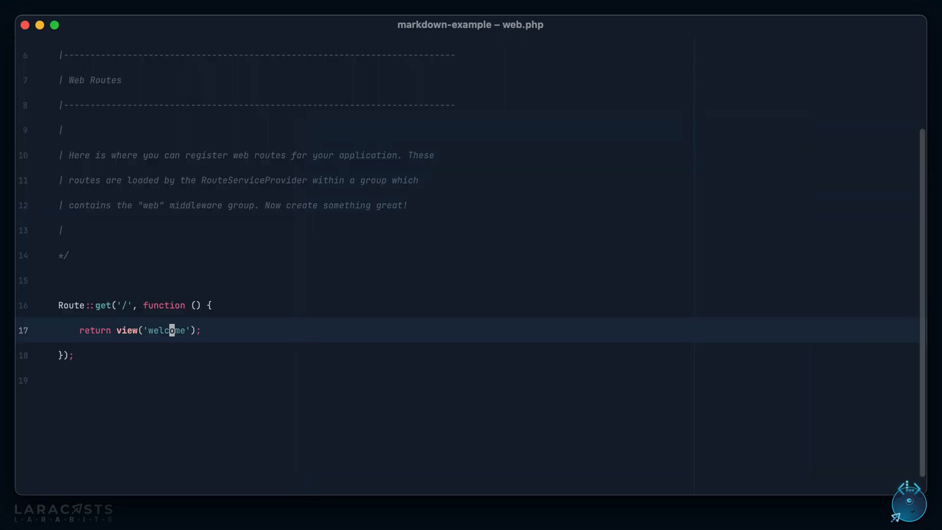
mouse_move(171, 332)
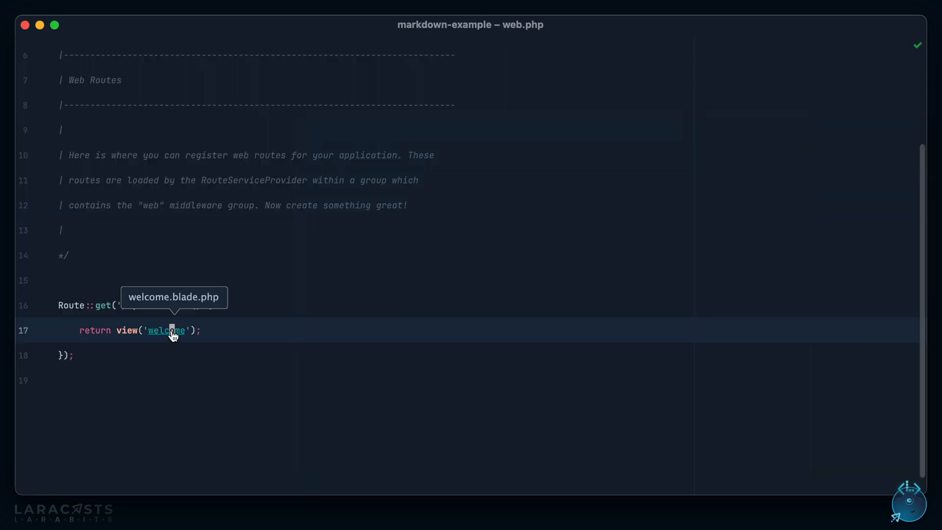
- Open welcome.blade.php from the route and add a div with an empty class attribute in the body
click(166, 330)
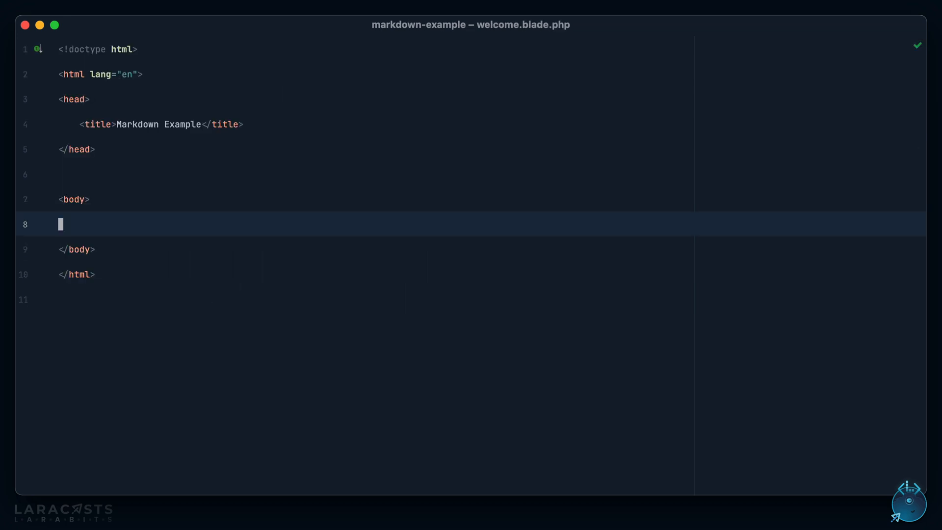
text(id)
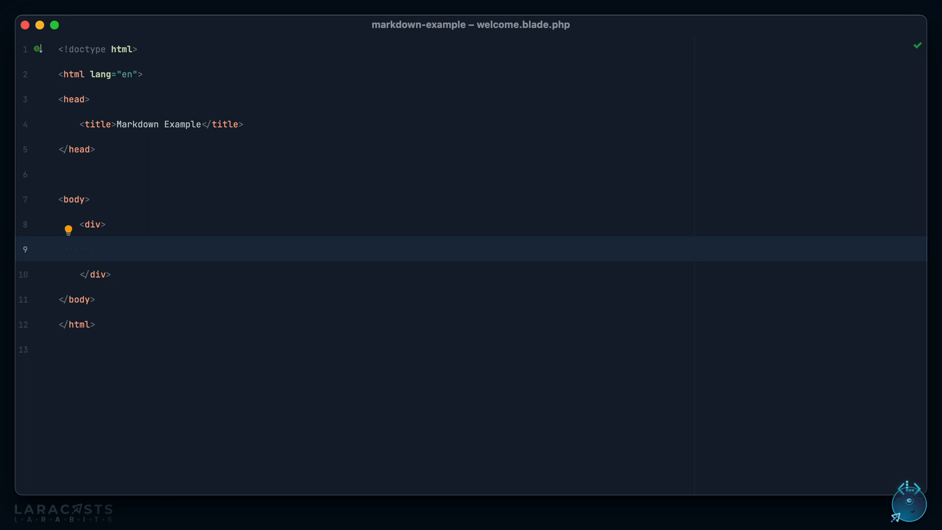
text(class=")
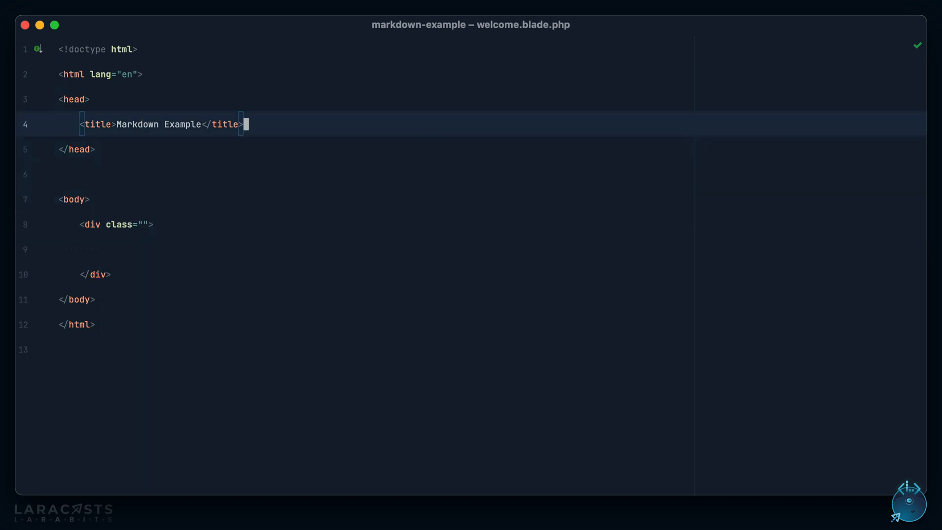
- Link the Tailwind CDN stylesheet and give the div classes 'grid grid-cols-2 gap-x-2'
text(tailwindcss@^2/dist/tailwind.min.css" rel="stylesheet">)
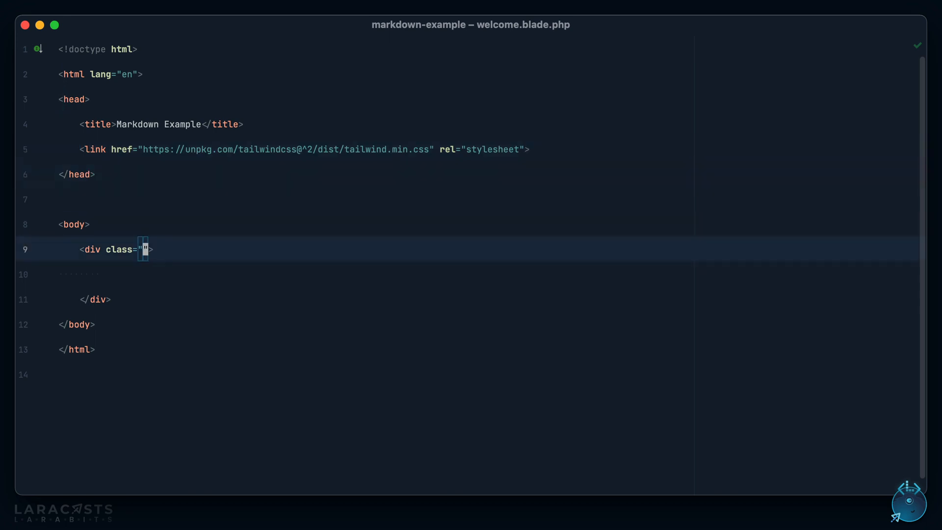
text(grid grid-cols-2 gap)
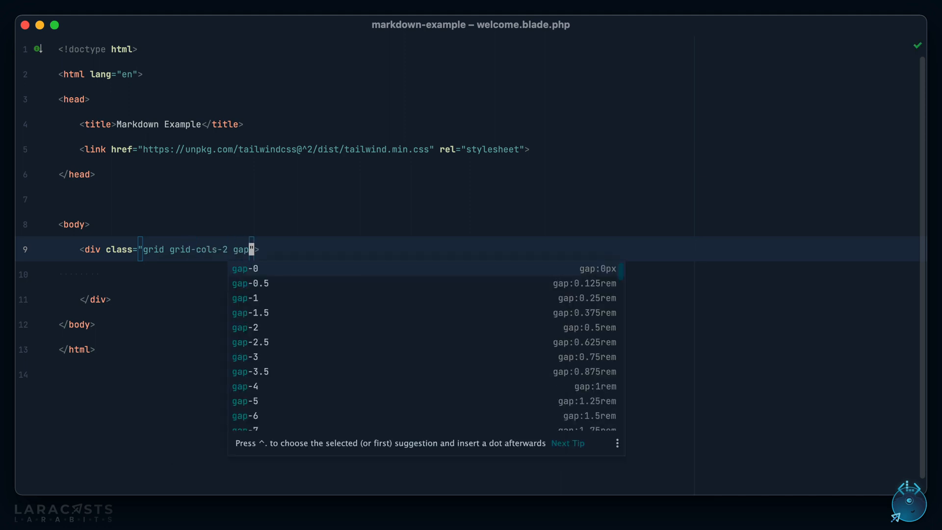
text(-x-2)
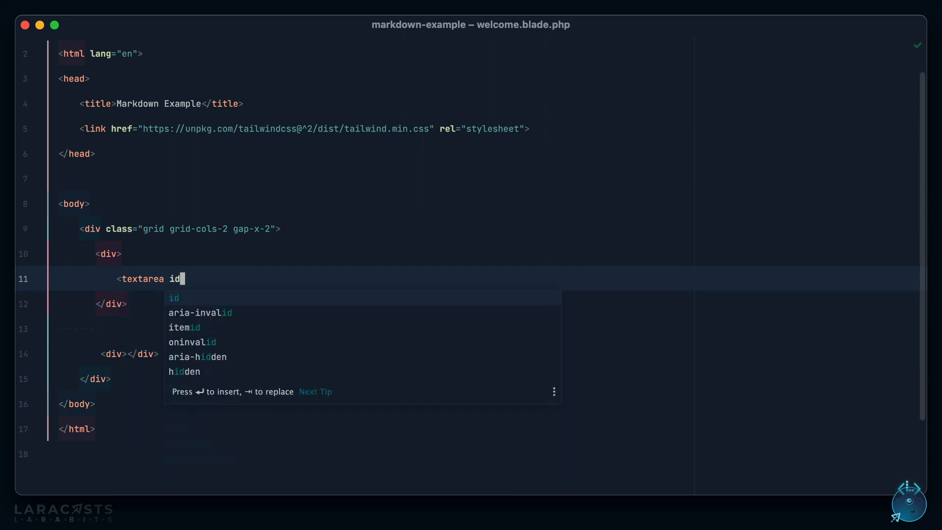
- Add child divs holding textarea#markdown and a bordered div#html
text(="markdown"></textarea>)
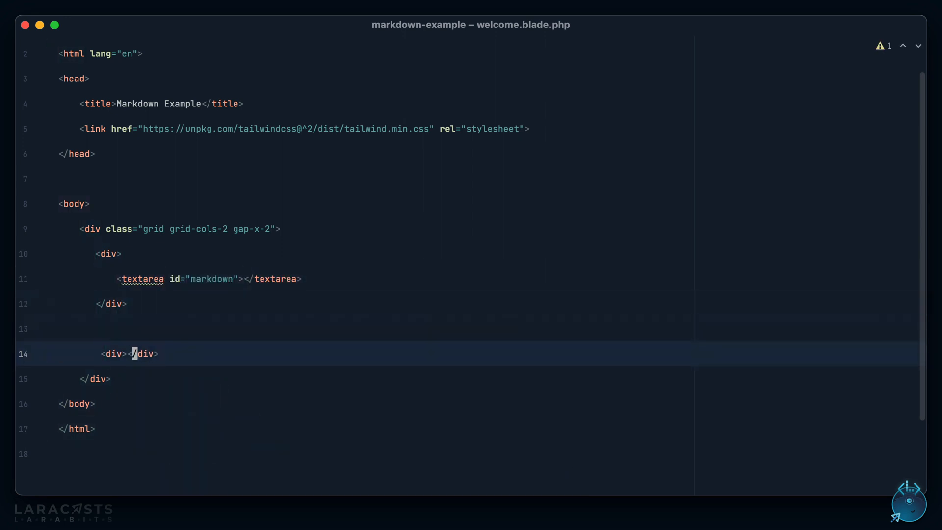
key(Enter)
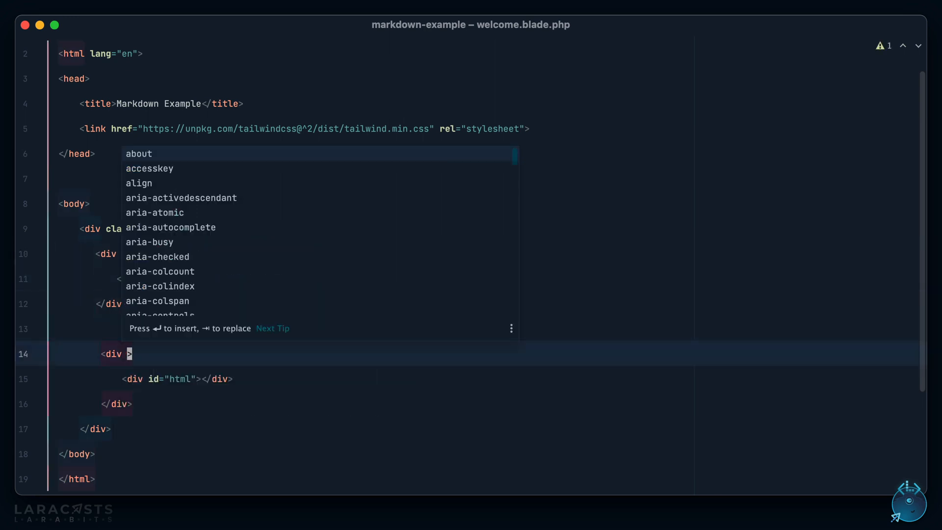
text(class="border)
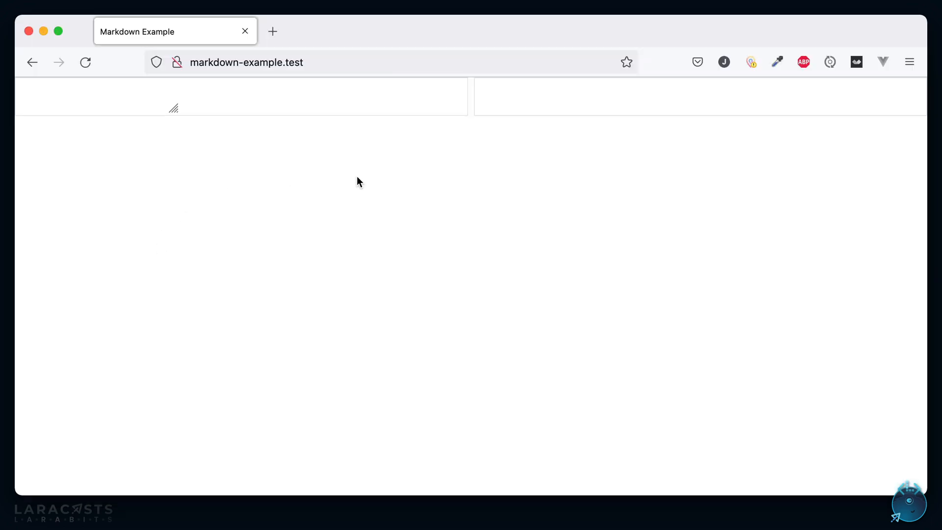
mouse_move(581, 136)
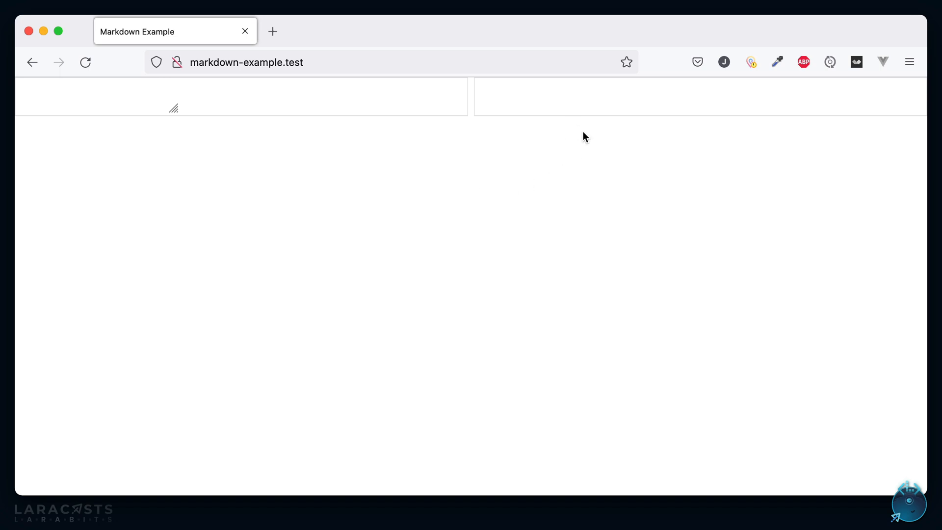
mouse_move(524, 125)
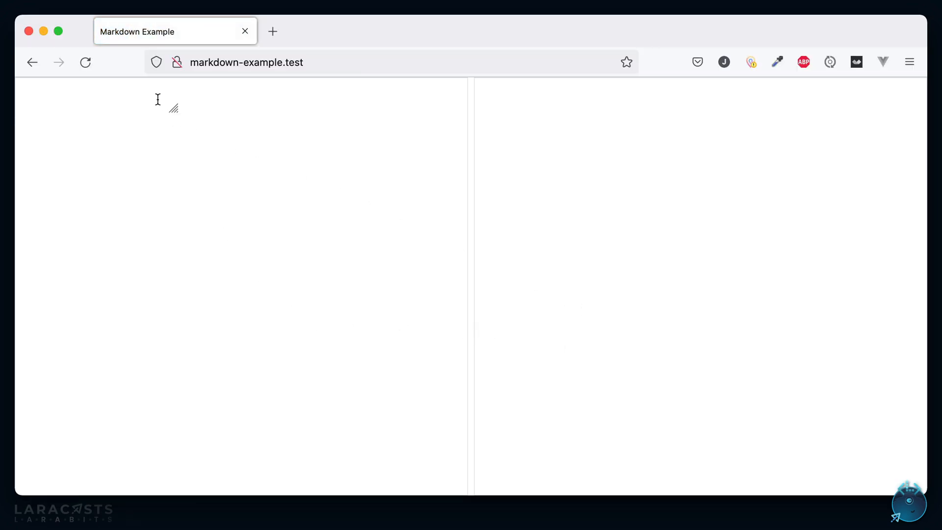
mouse_move(217, 142)
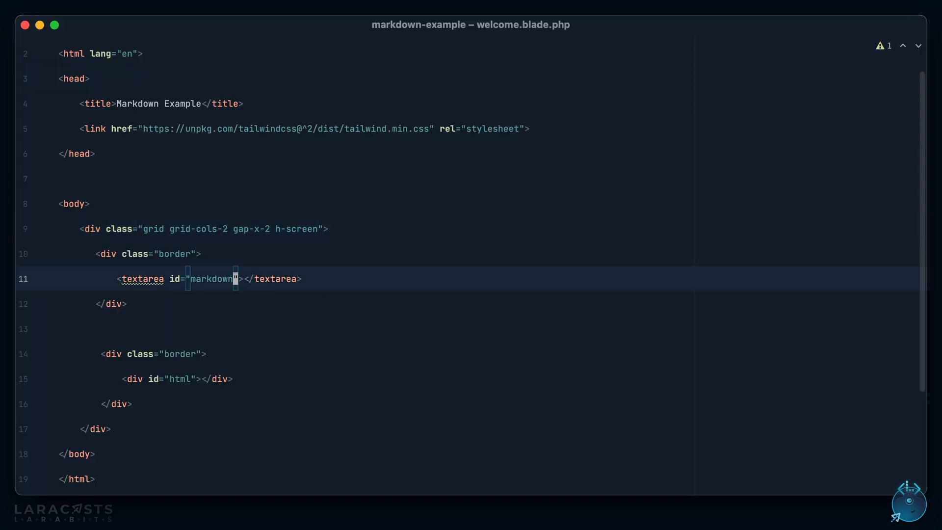
- Give the textarea 'w-full h-full outline-none' and enter '# Hello World' in Firefox
text(class="f)
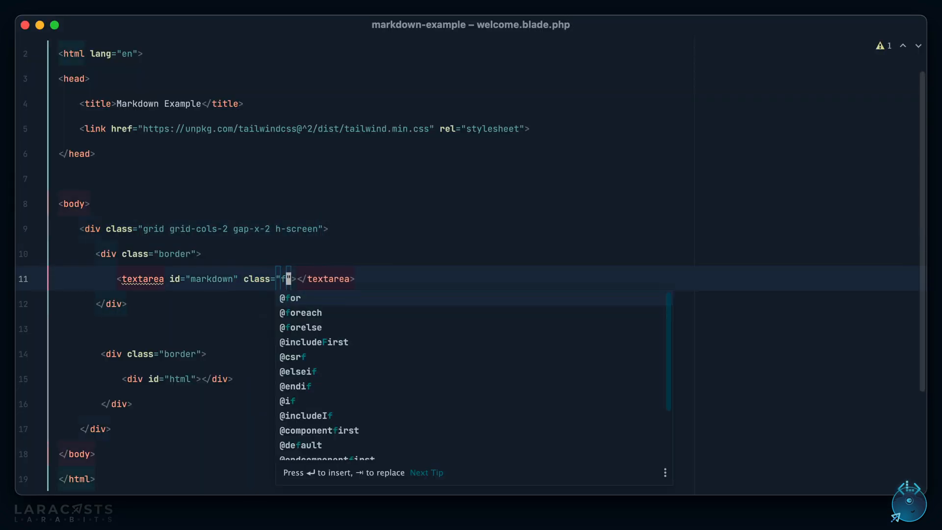
text(-full h)
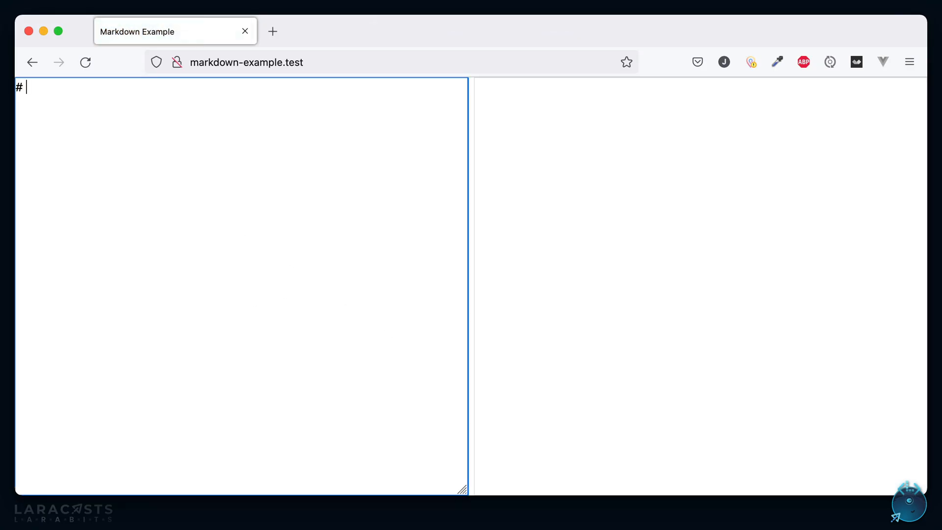
text(Hello W)
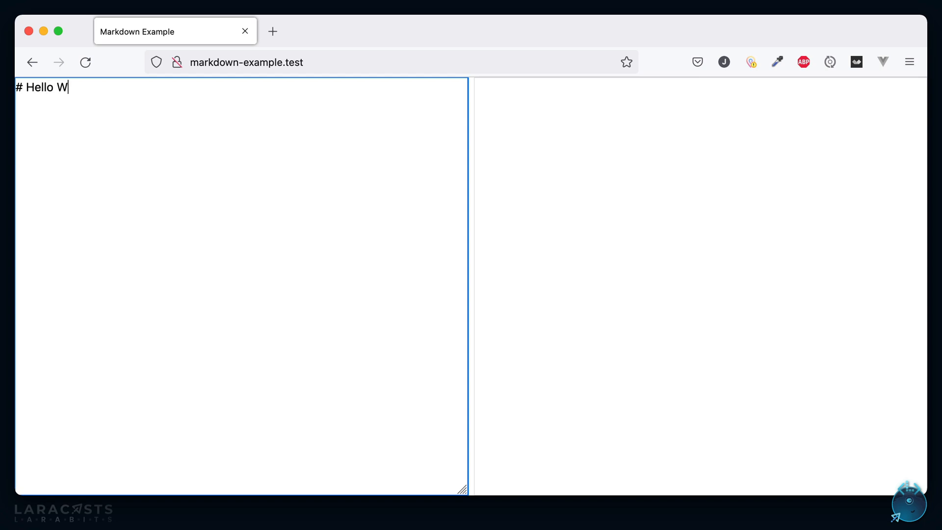
text(orld)
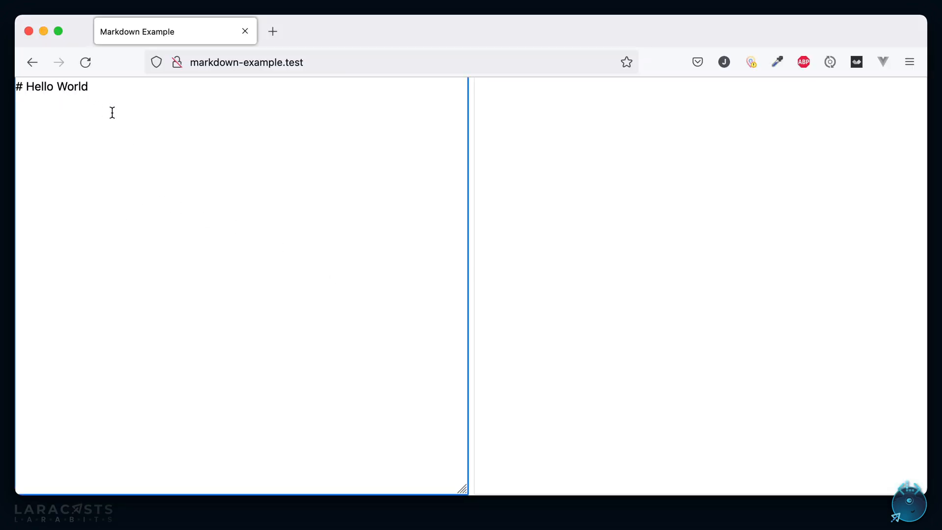
mouse_move(109, 108)
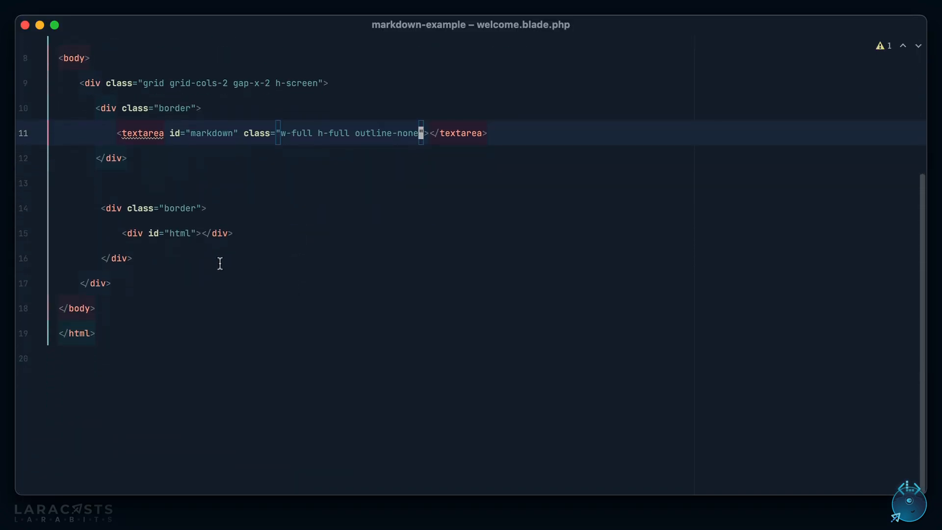
- Add a script block defining an empty convert arrow function
text(<script></script>)
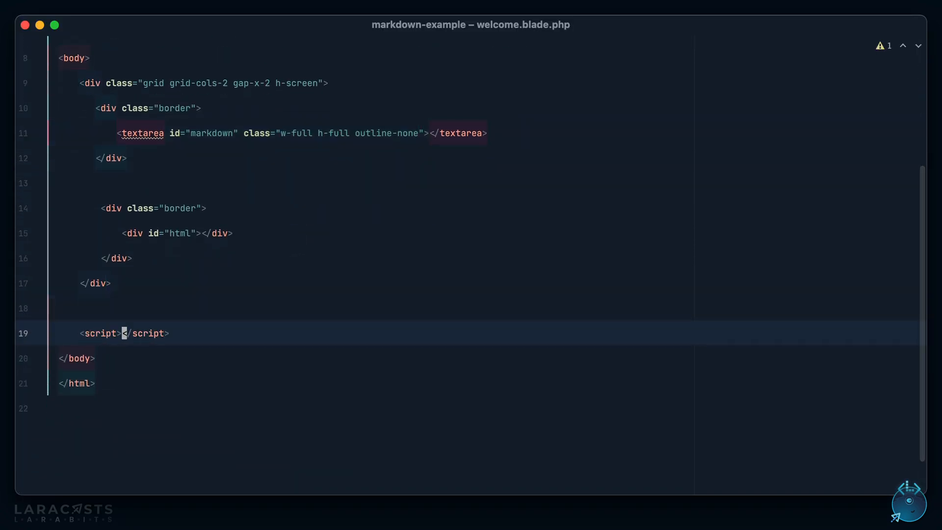
key(Enter)
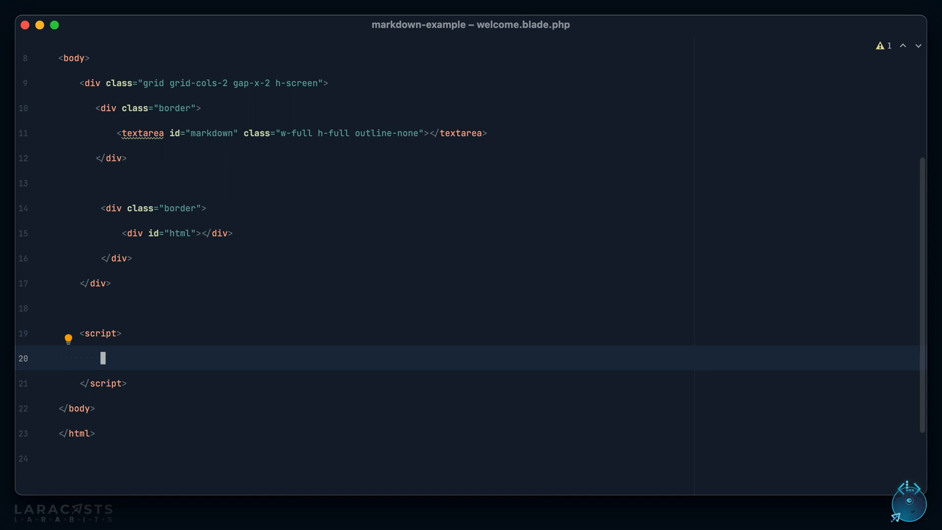
mouse_move(247, 315)
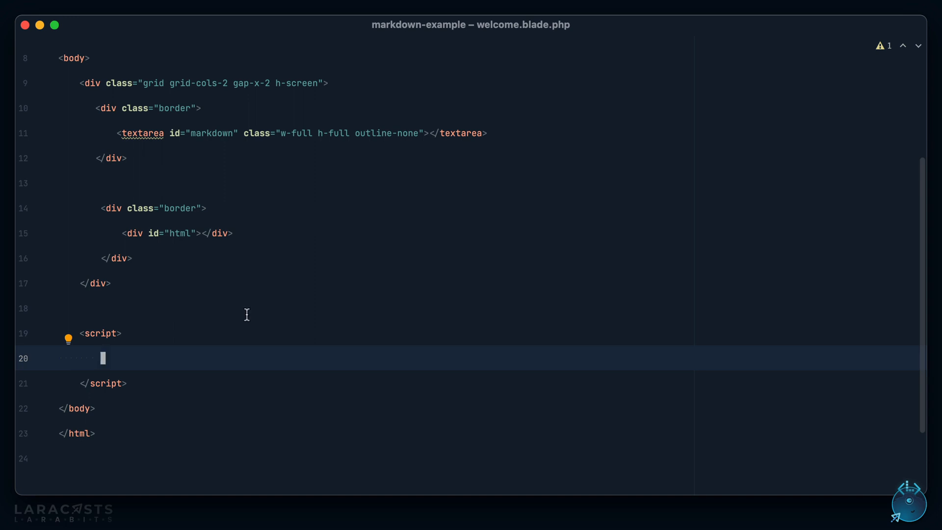
text(let convert)
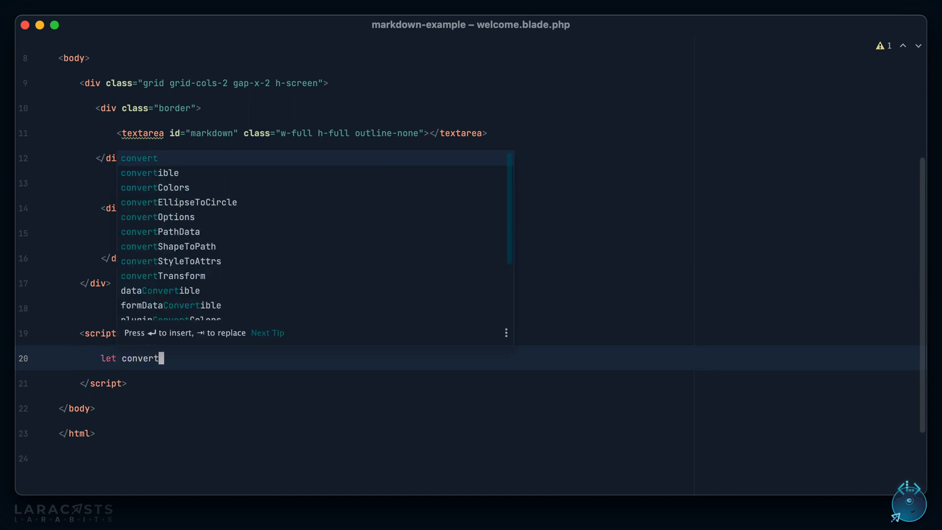
text(= () => {)
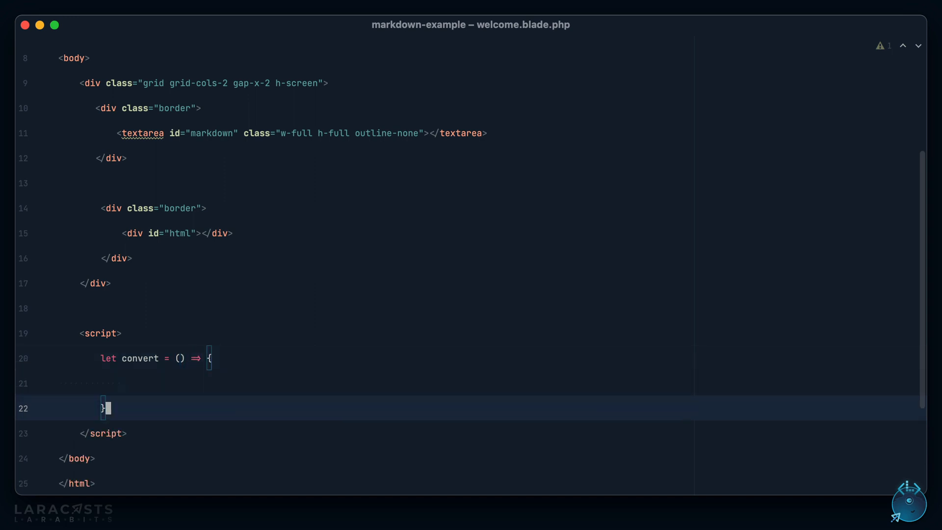
text(;)
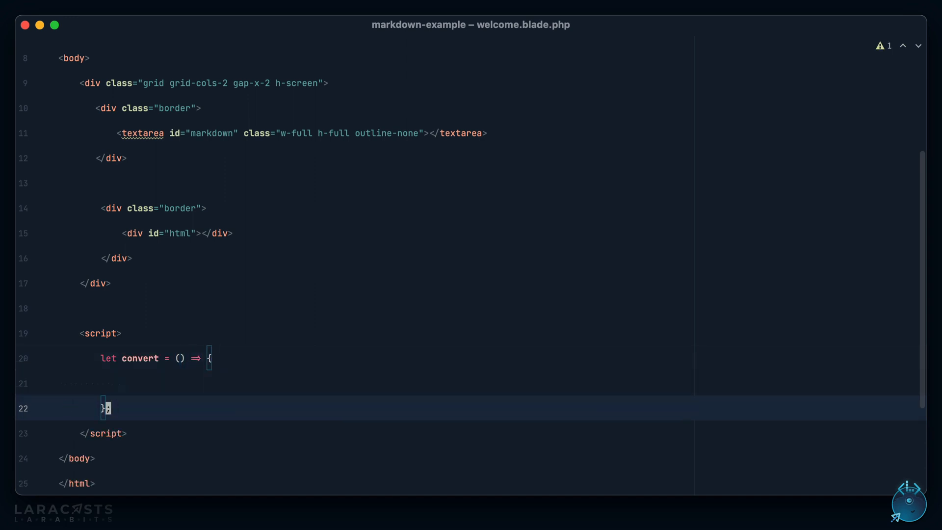
text(fetc)
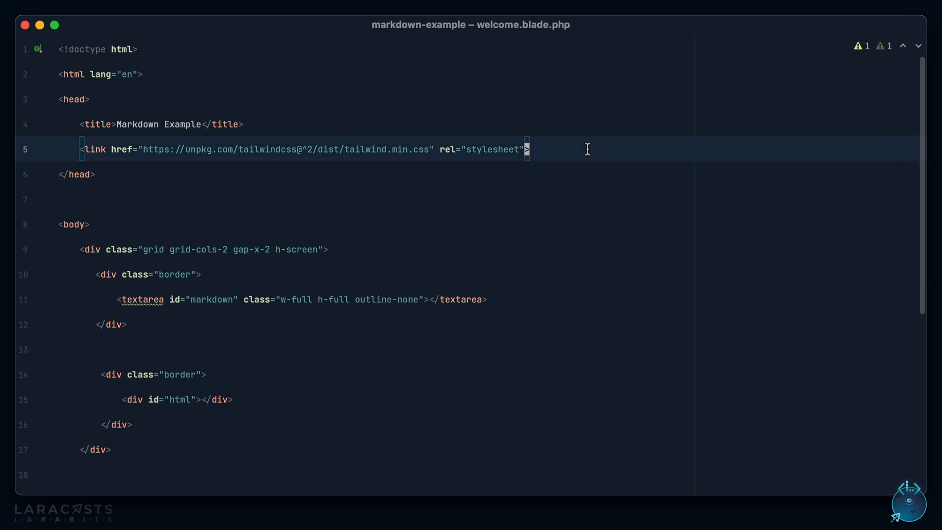
text(a)
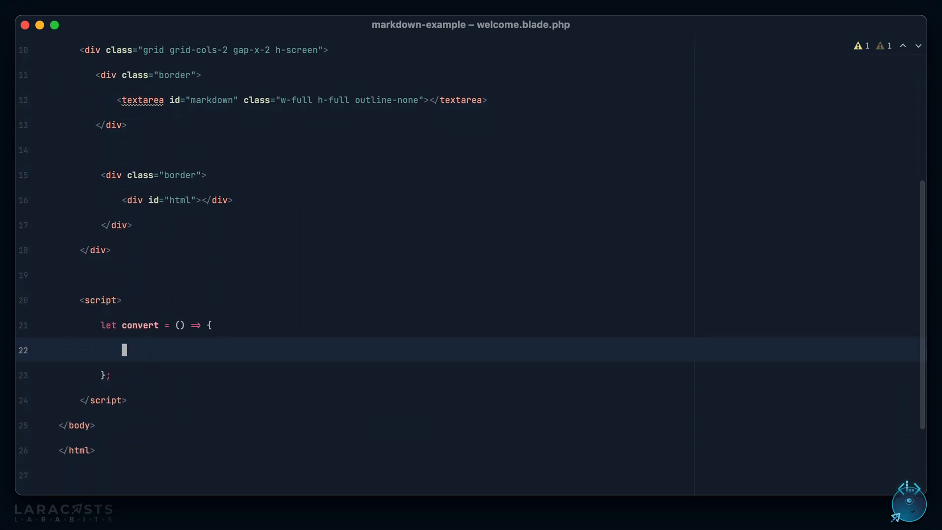
- Have convert call axios.post('/', { markdown }) and begin a let markdown declaration
text(axios.post)
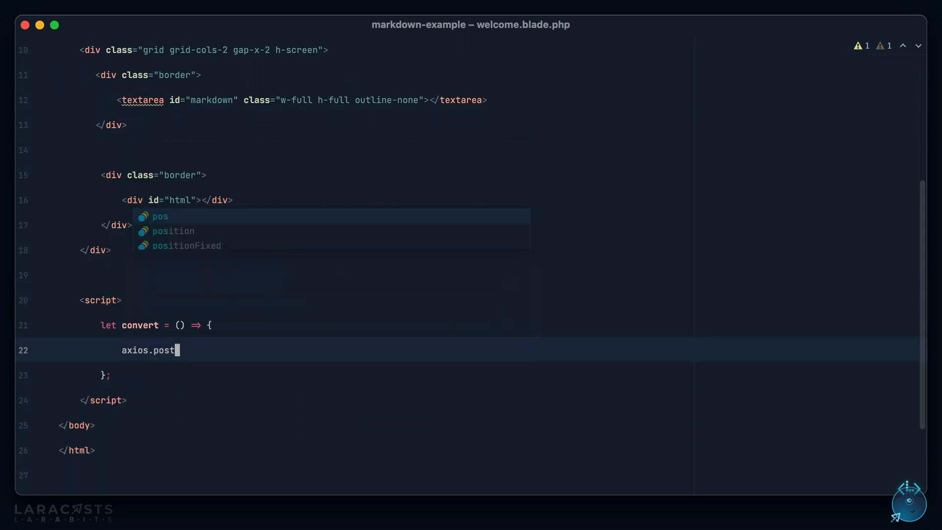
text((''))
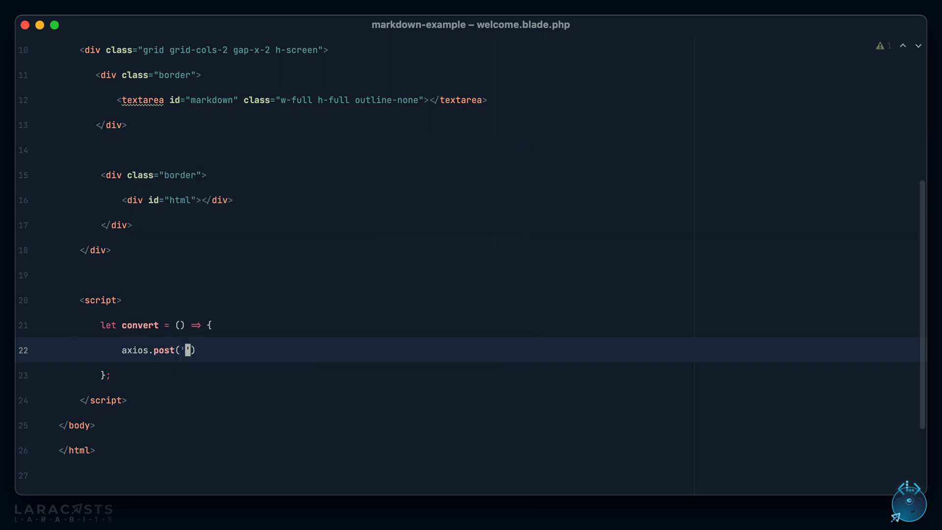
text(/)
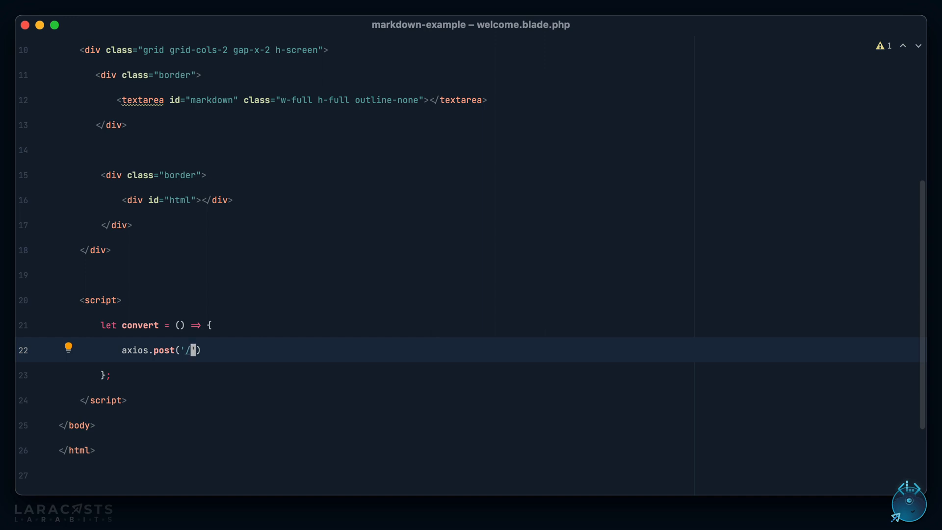
text(, {})
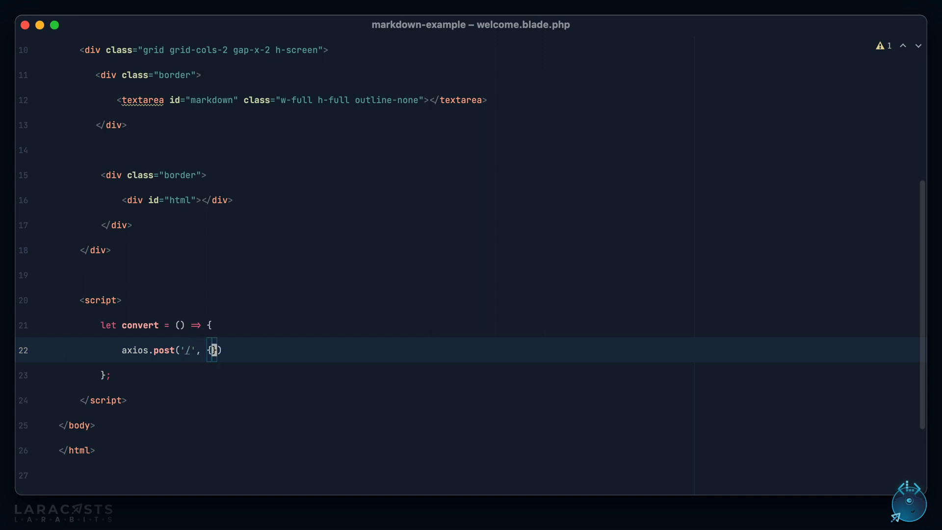
text(markdown)
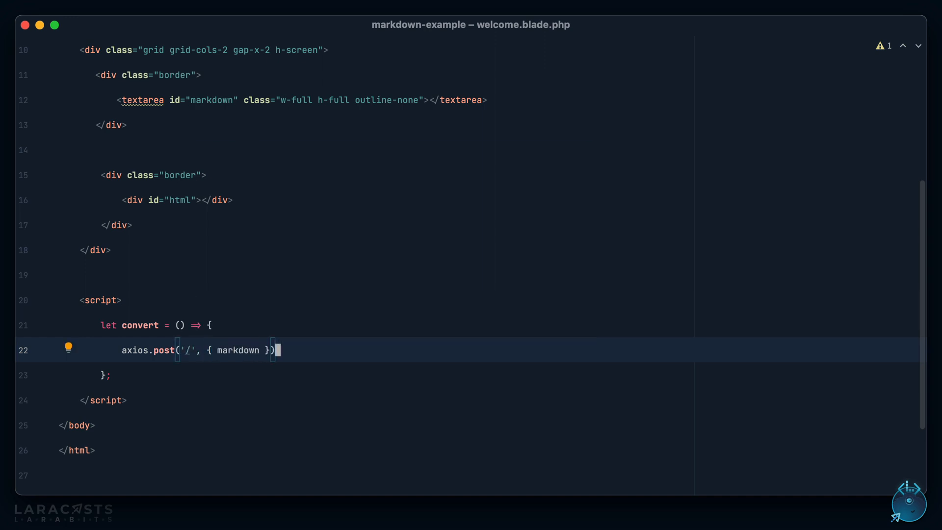
text(let markdown =)
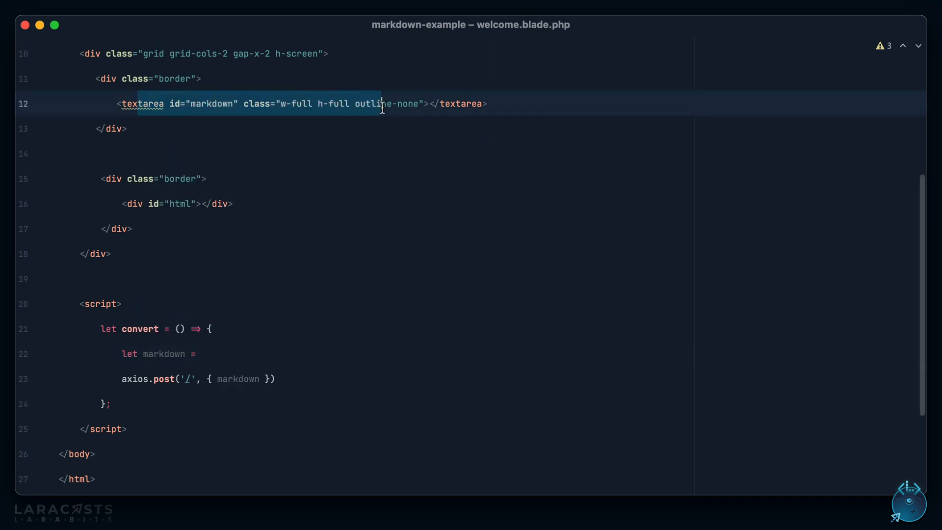
- Set markdown from document.querySelector('#markdown').value and console.log the axios response
text(document.queryS)
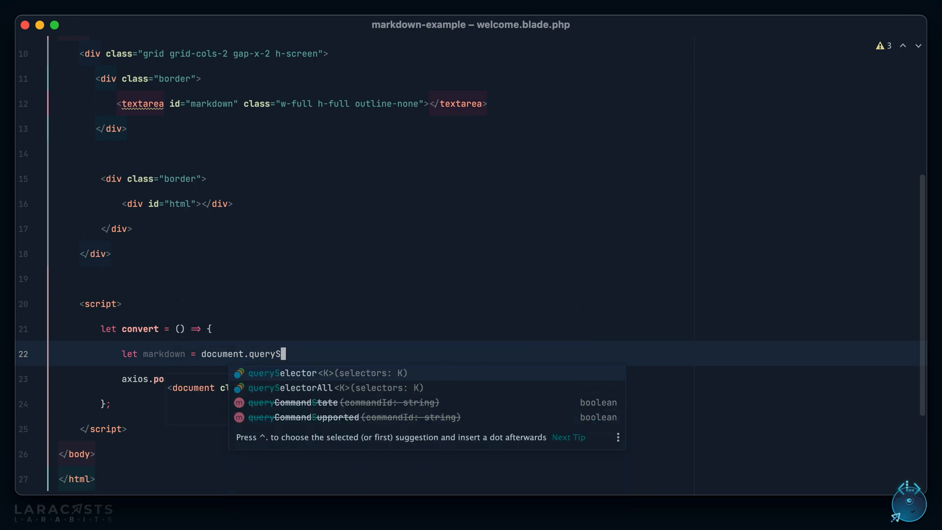
text(elector('#mar)
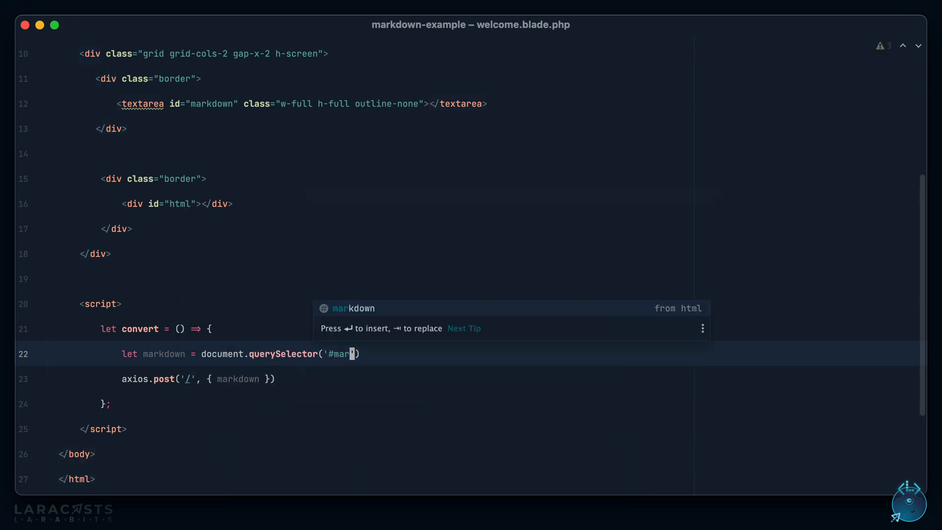
key(Enter)
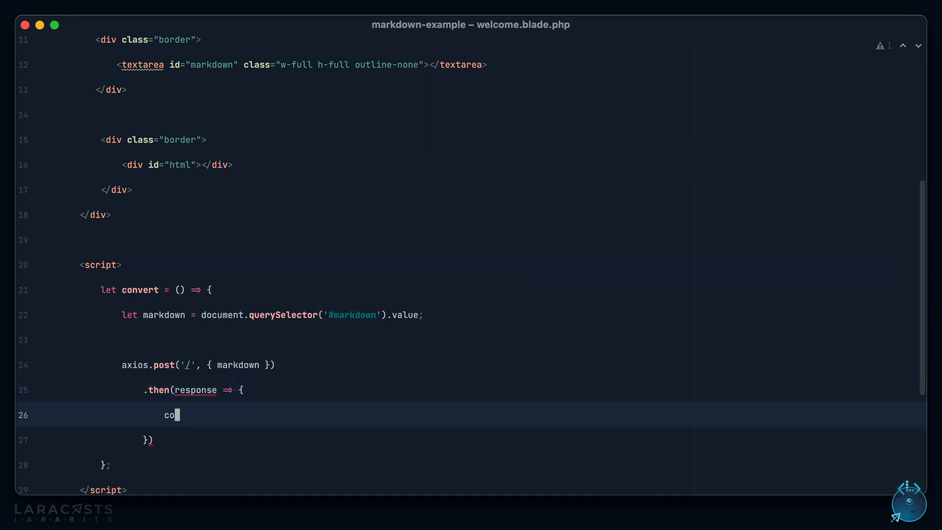
text(nsole.log(re)
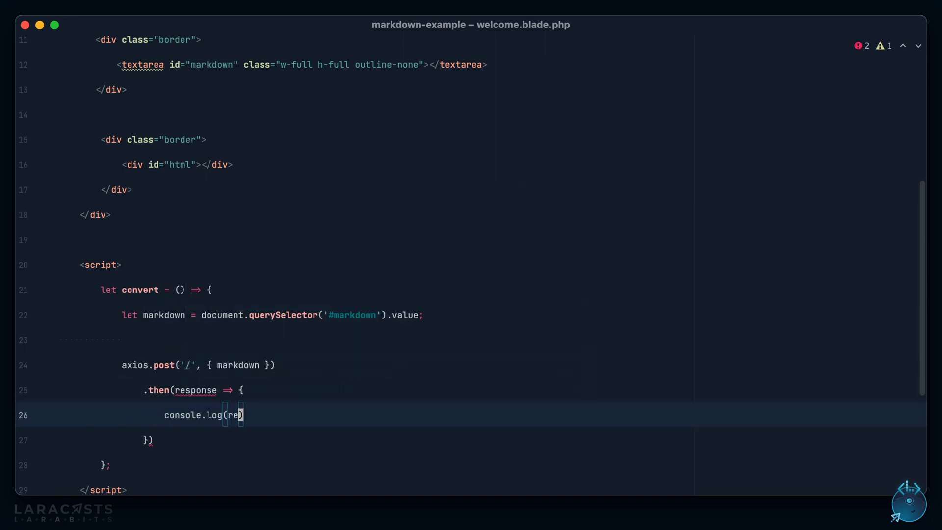
text(sponse);)
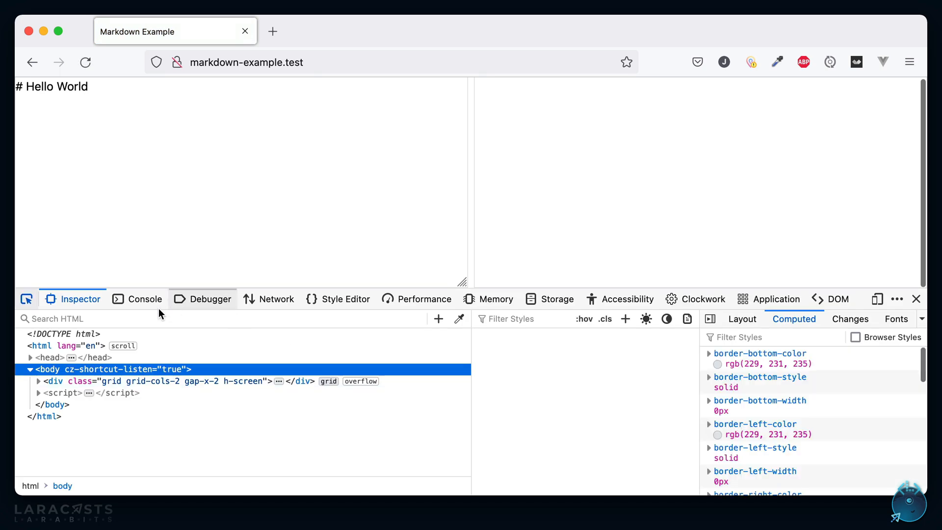
- Switch to the DevTools Console to run convert() and see the 405 error
click(144, 298)
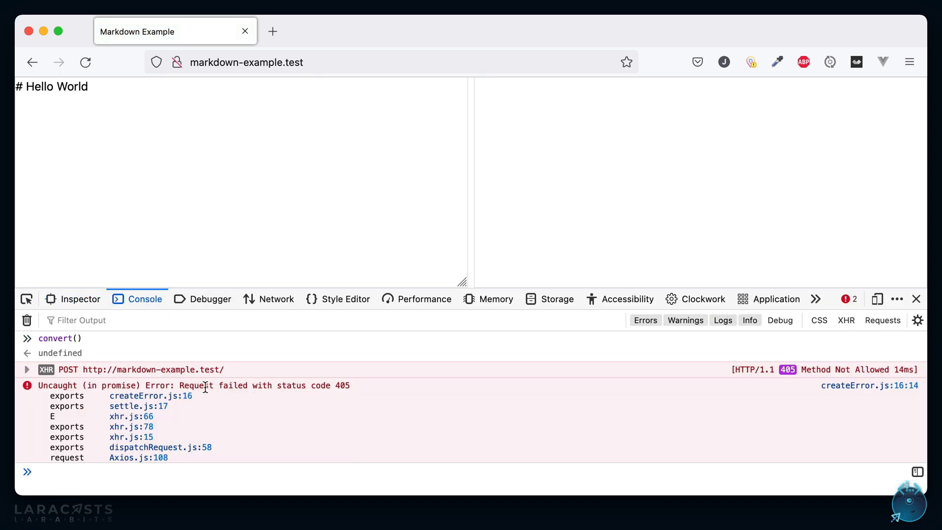
mouse_move(263, 376)
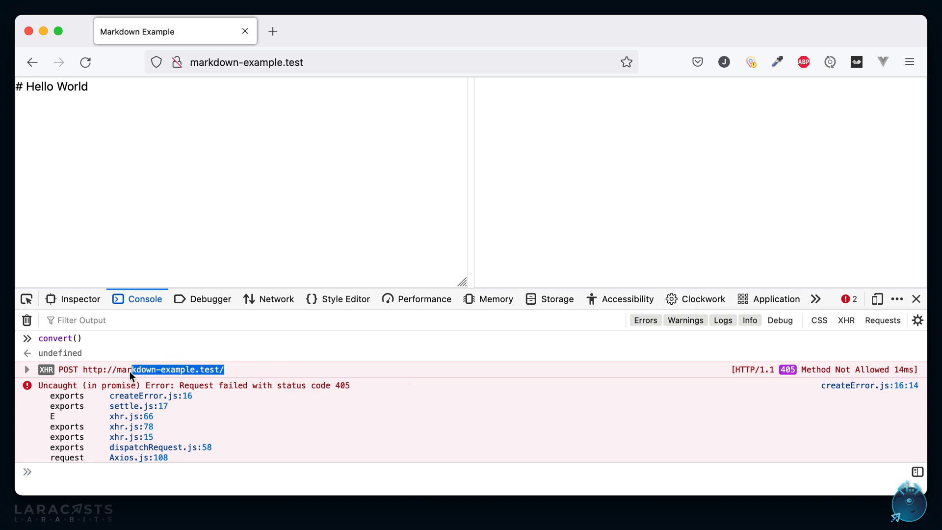
mouse_move(684, 406)
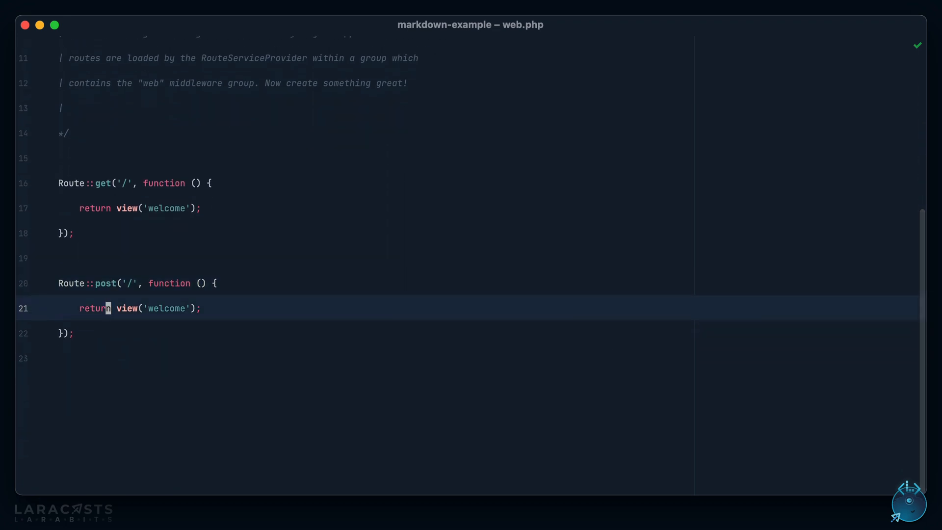
- Add Route::post('/') returning Str::of(request('markdown'))->markdown(), inlining the $markdown variable
text($markdown = request('markdown');)
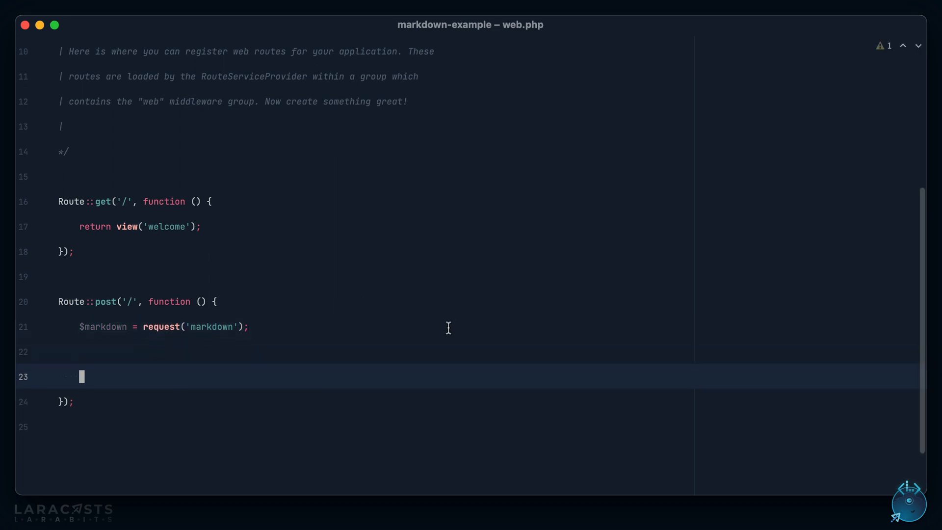
text(Str)
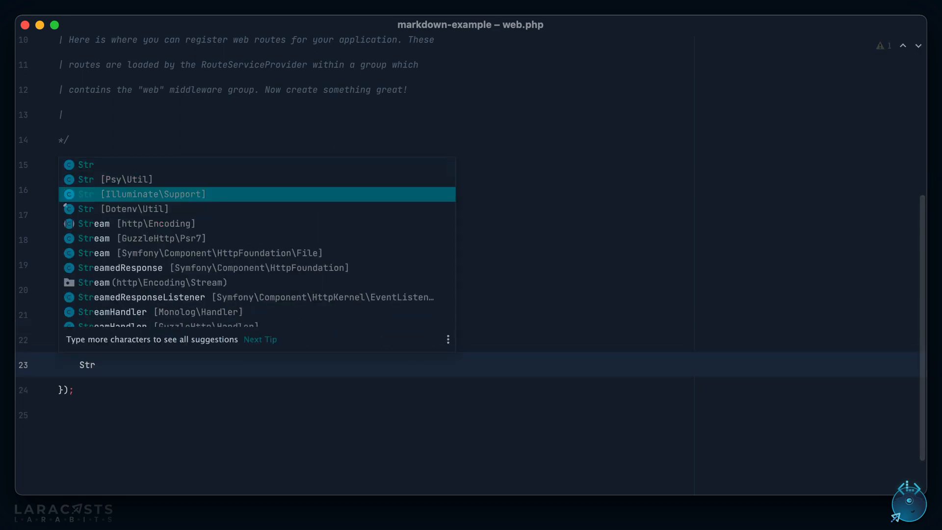
click(142, 193)
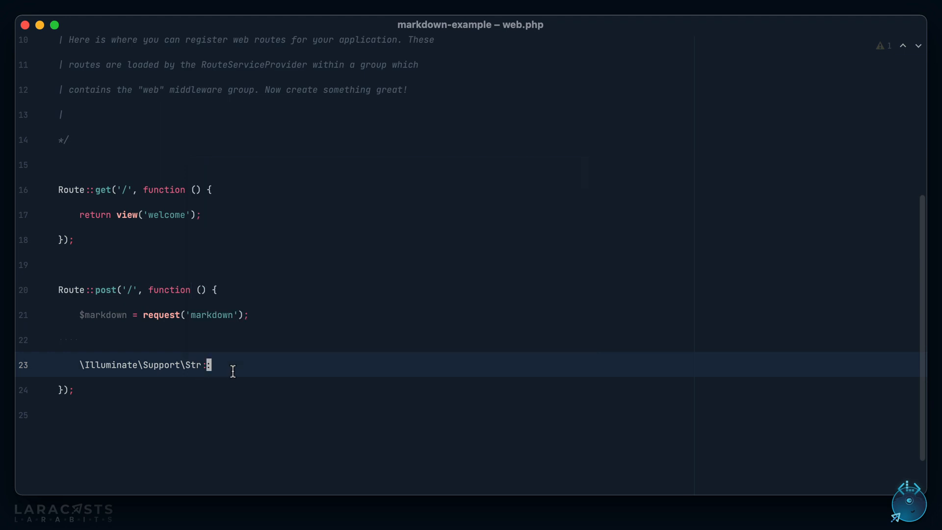
text(of($markdown)
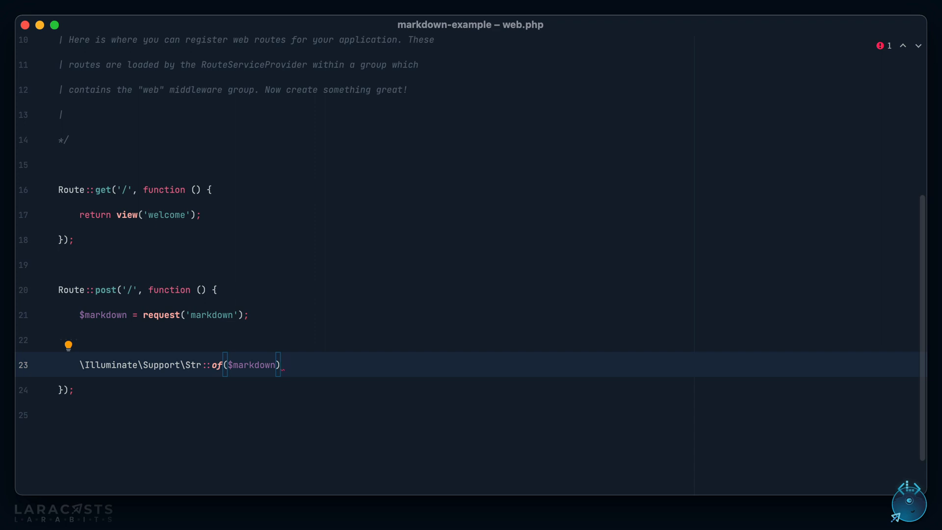
text(-)
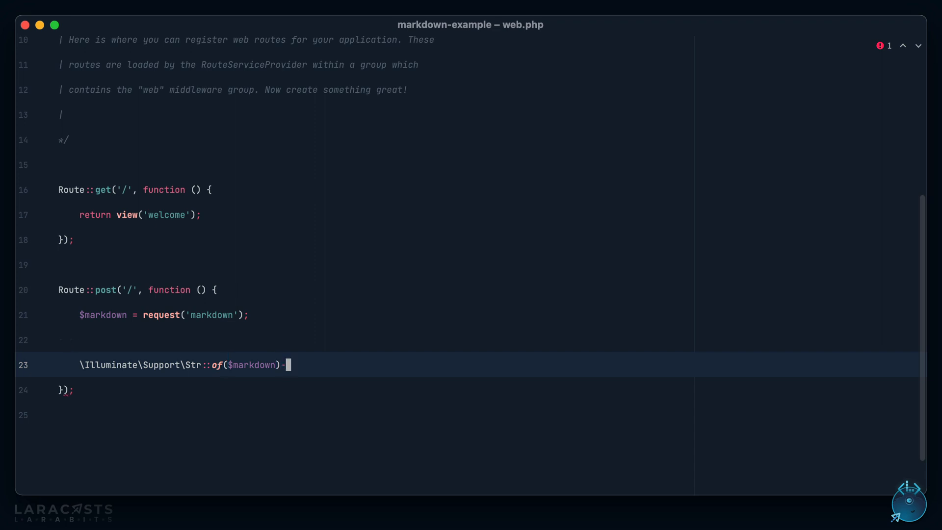
text(>markdown();)
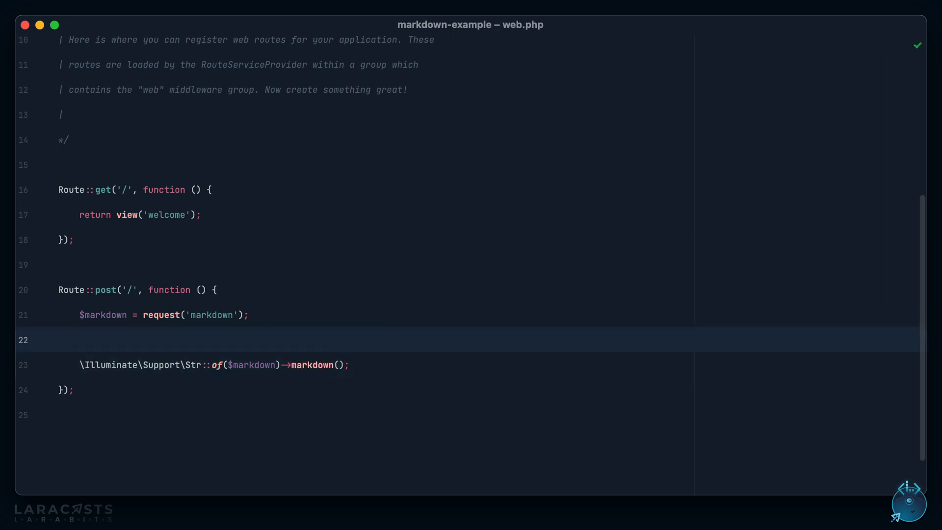
text(return)
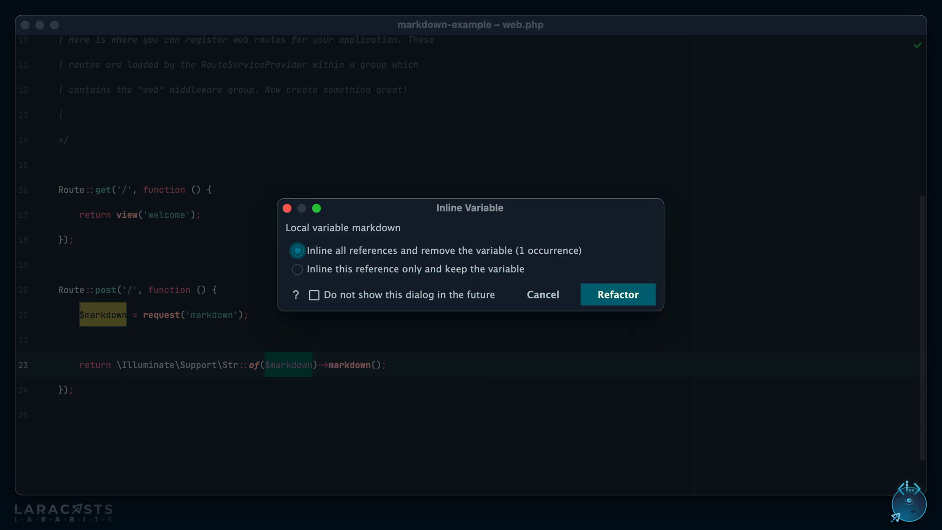
click(619, 294)
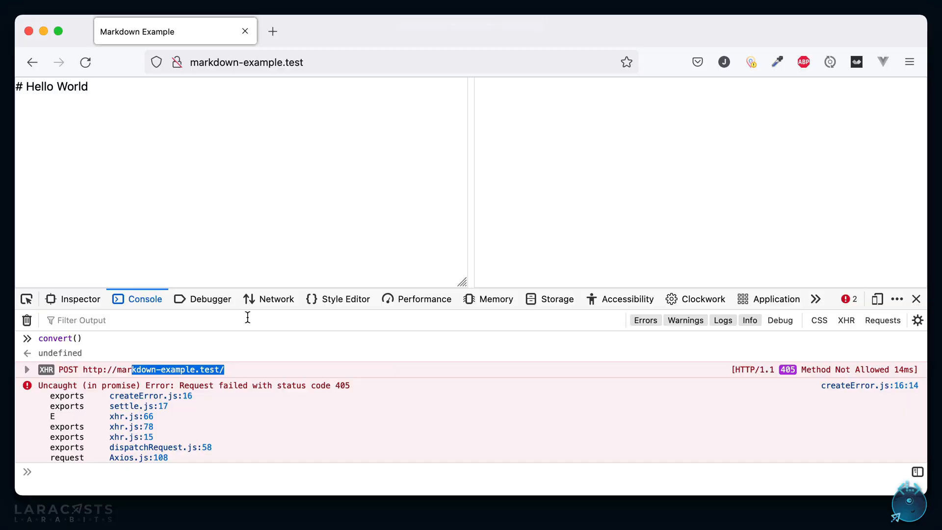
- Reload the page and run convert() in the console
click(84, 63)
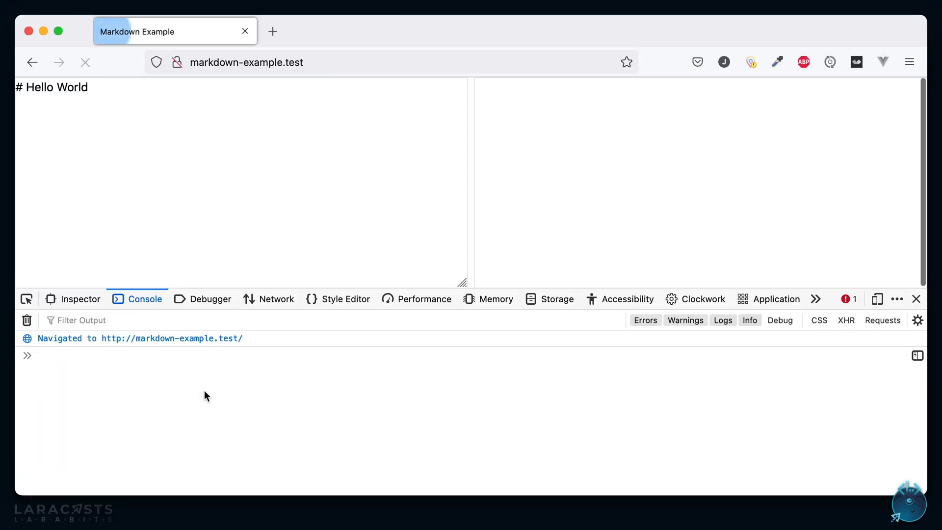
text(convert())
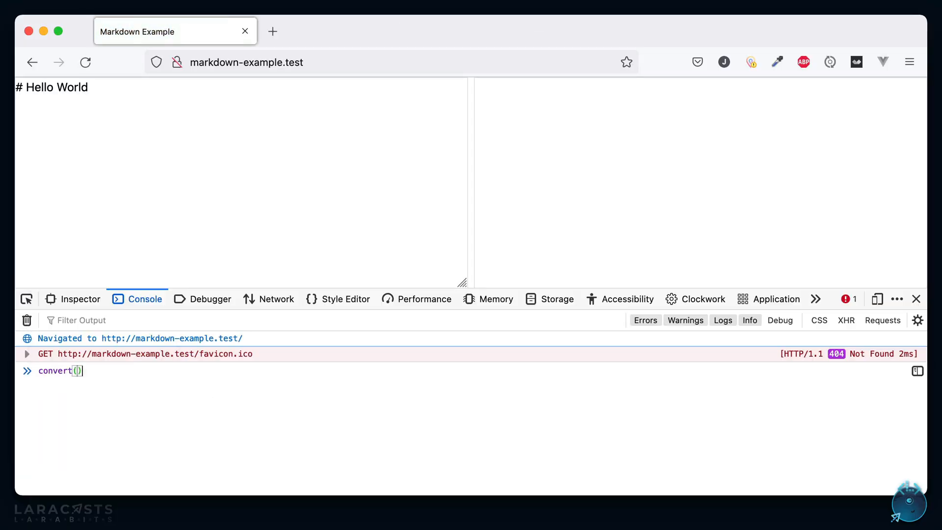
key(Enter)
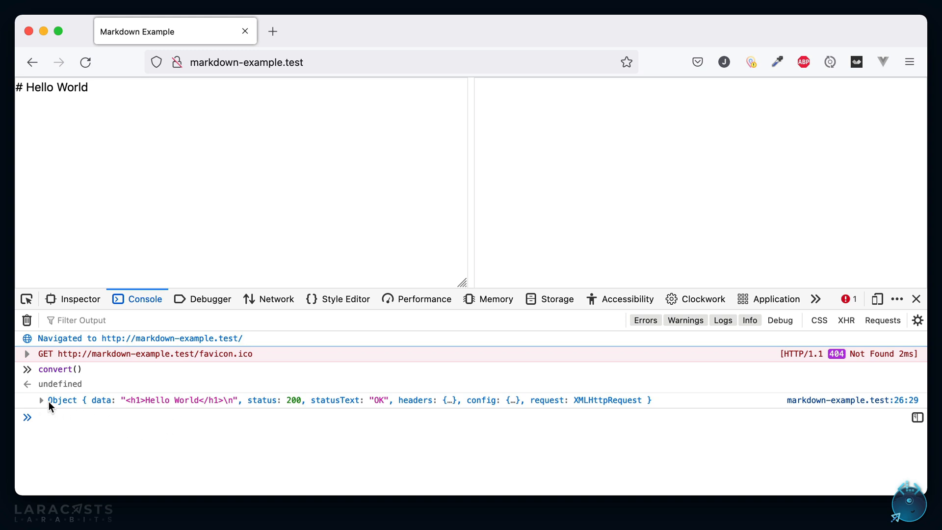
- Check the POST request's parameters and '<h1>Hello World</h1>' response in the Network panel
click(277, 298)
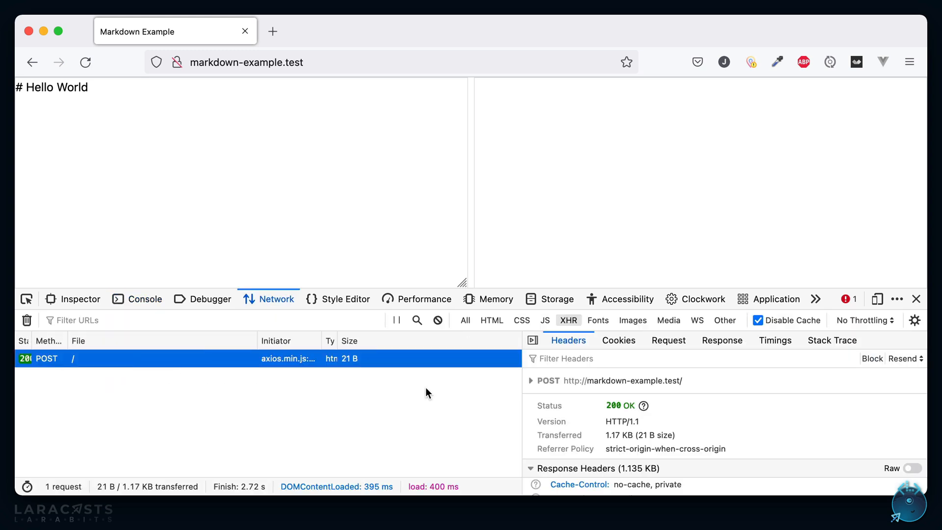
click(669, 340)
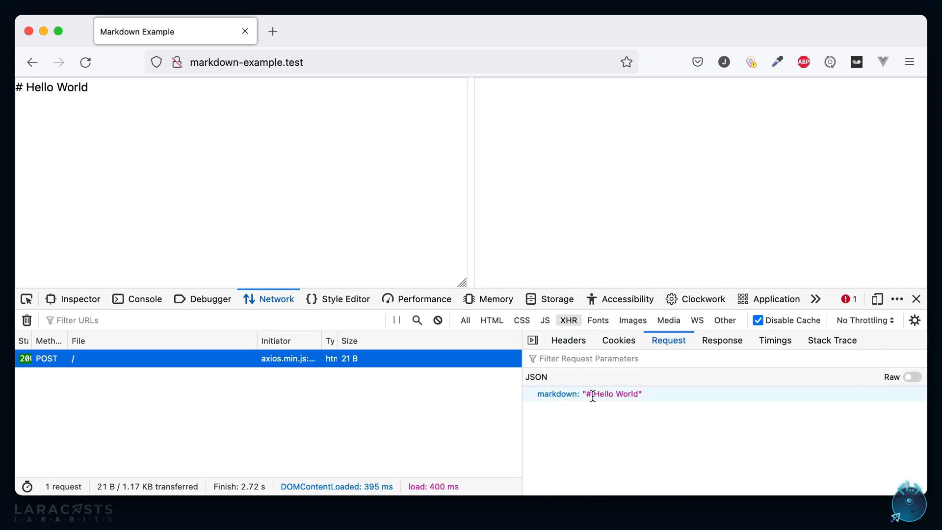
click(722, 340)
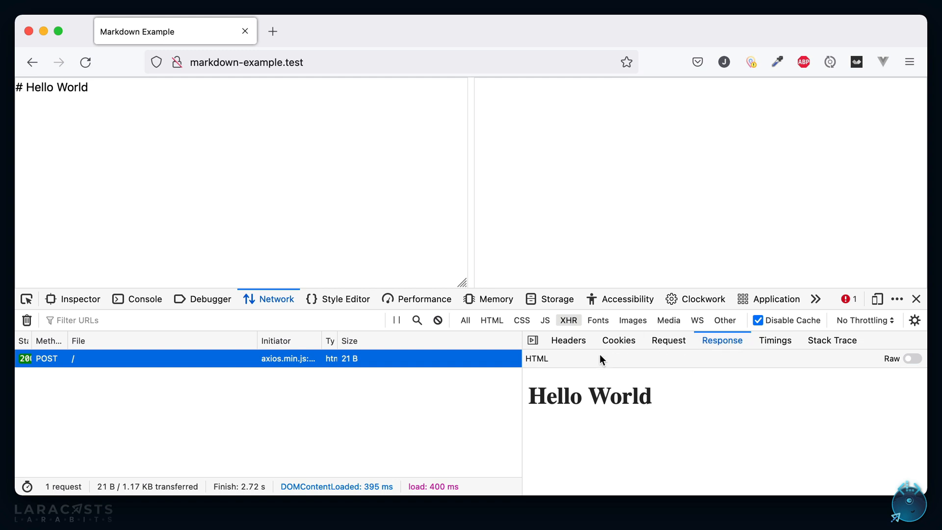
mouse_move(654, 402)
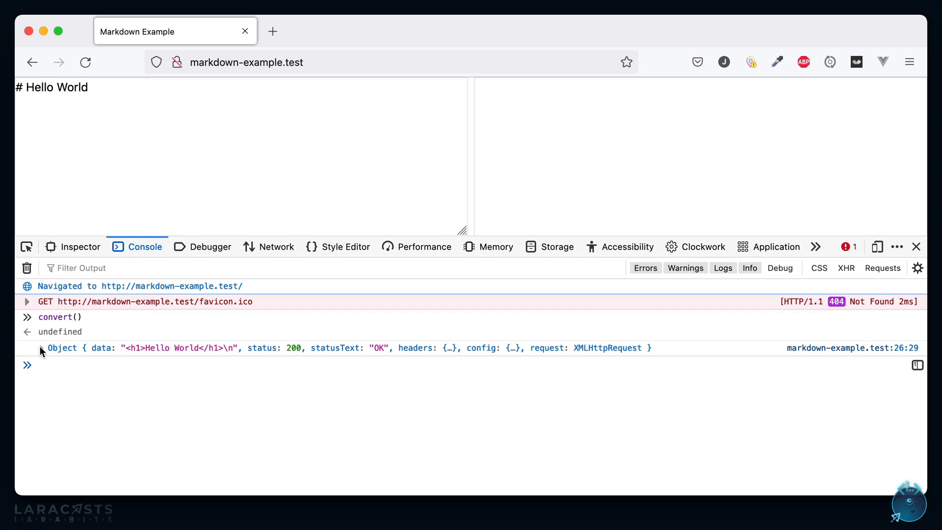
click(41, 347)
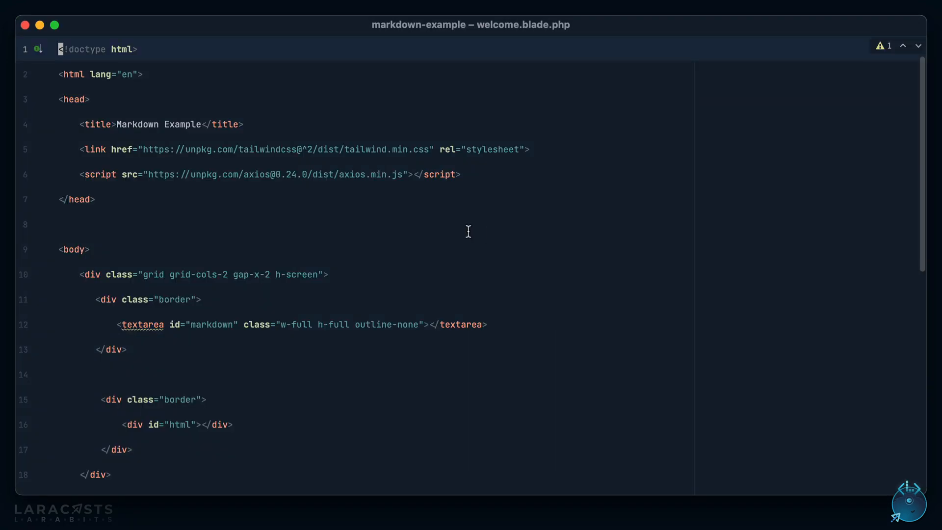
- Replace the console.log with document.querySelector("#html").innerHTML = response.data
scroll(down, 3)
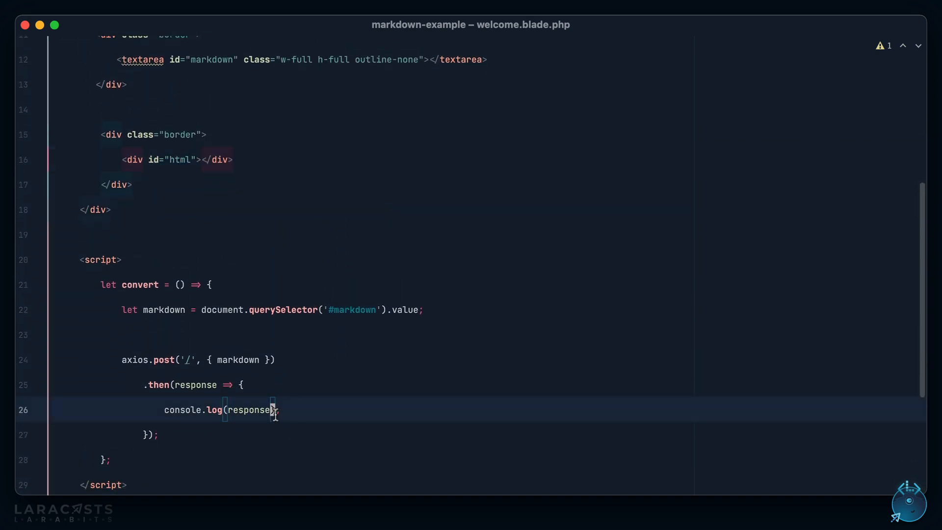
text(document.querySelector("#html)
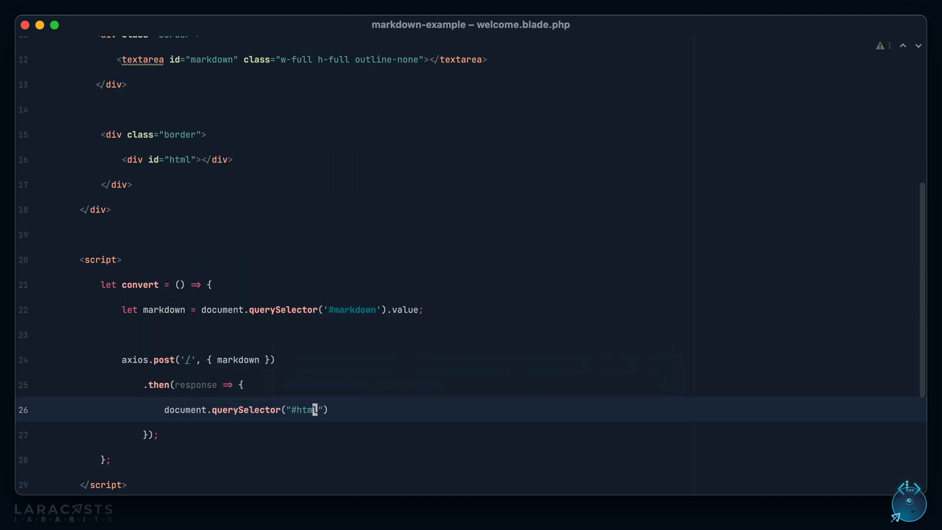
text(.innerHTML)
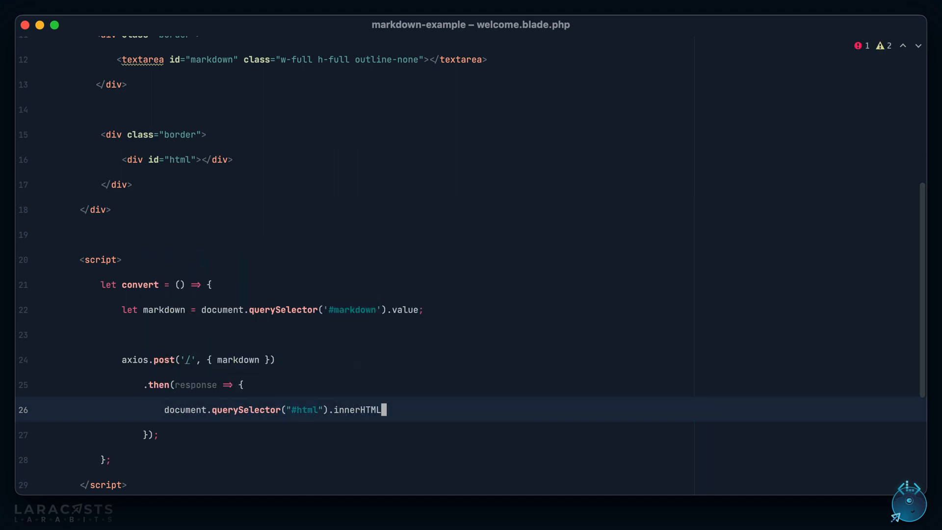
text(= response.data;)
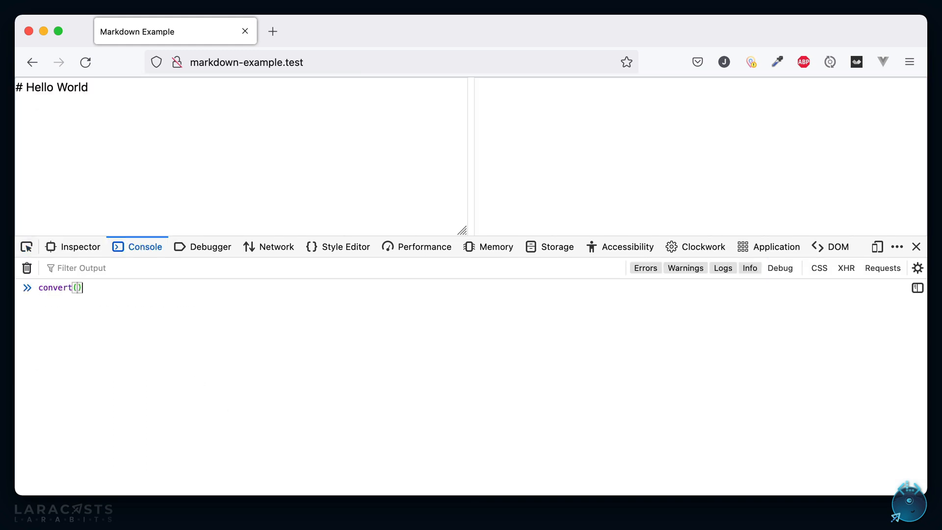
- Run convert(), inspect the rendered h1 and give it font-weight: bold in the Rules pane
key(Enter)
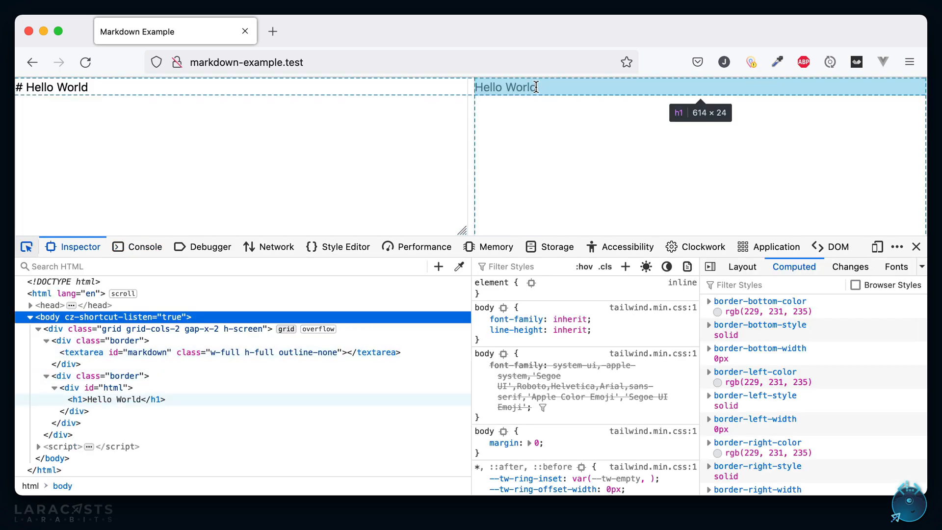
click(99, 399)
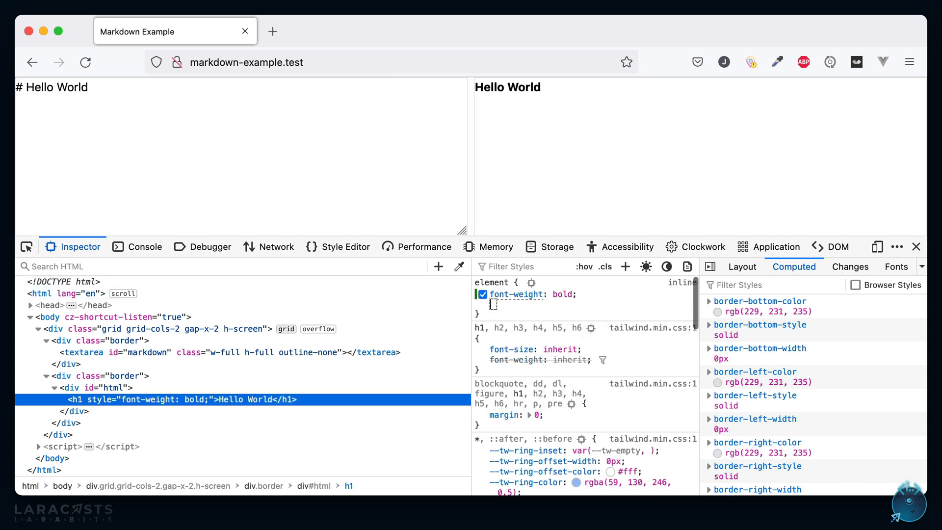
key(F12)
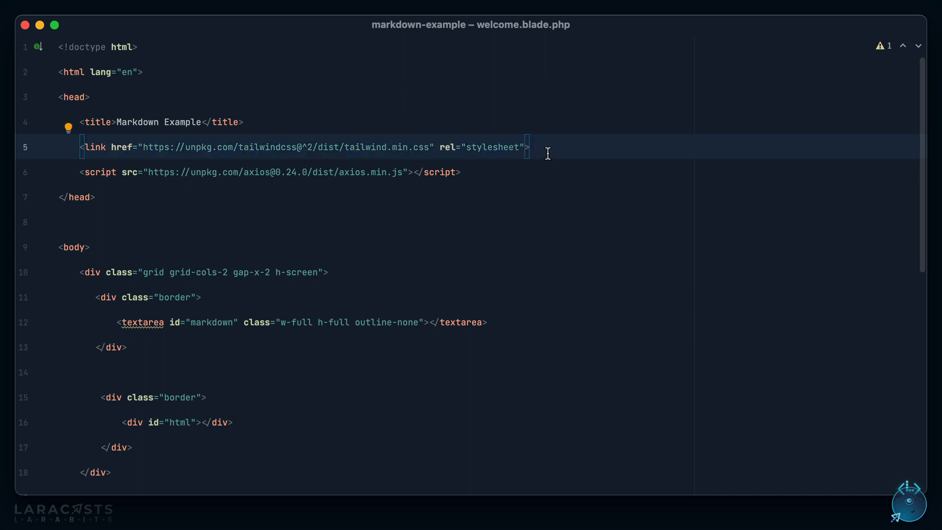
text(tailwindcss/typography@0.4.x/dist/typography.min.css">)
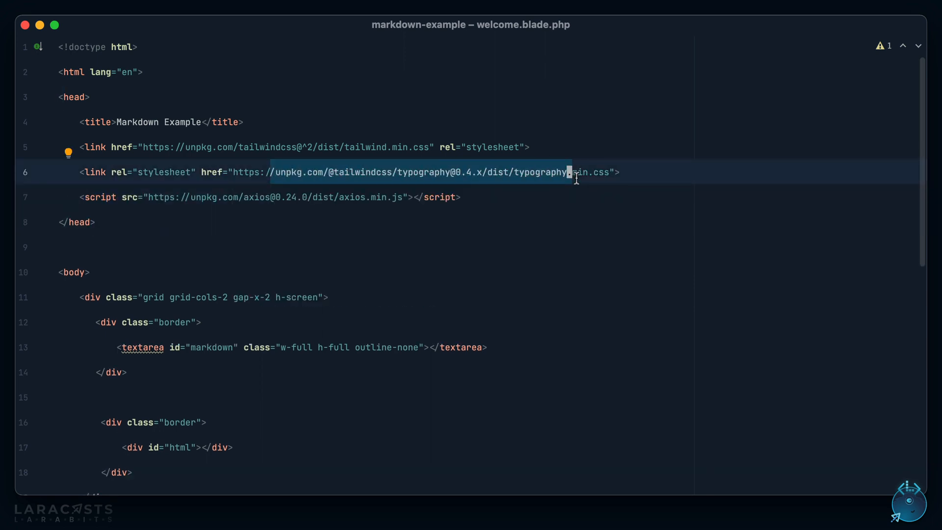
scroll(down, 3)
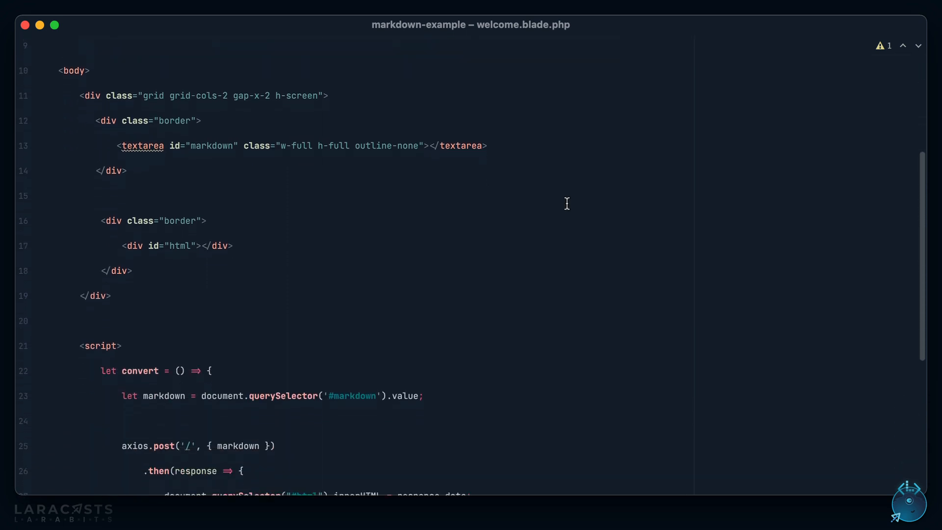
click(198, 245)
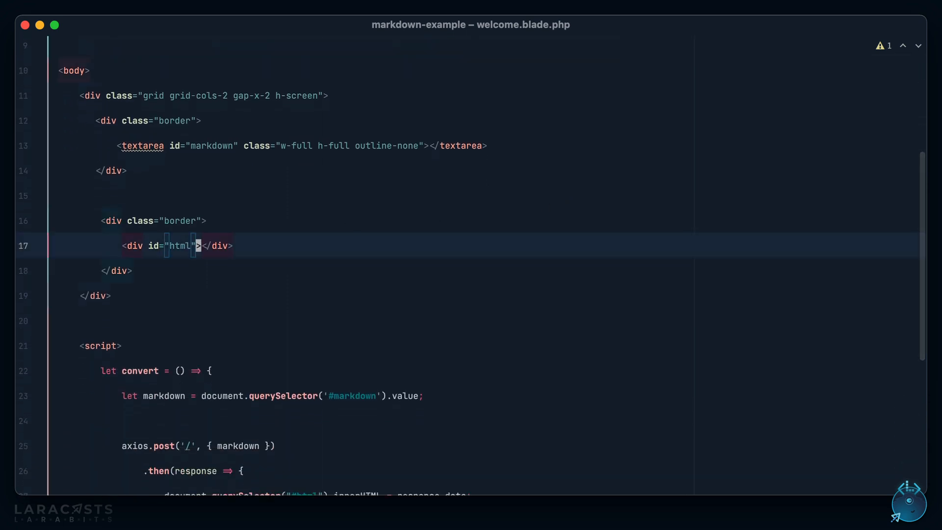
text(class="prose")
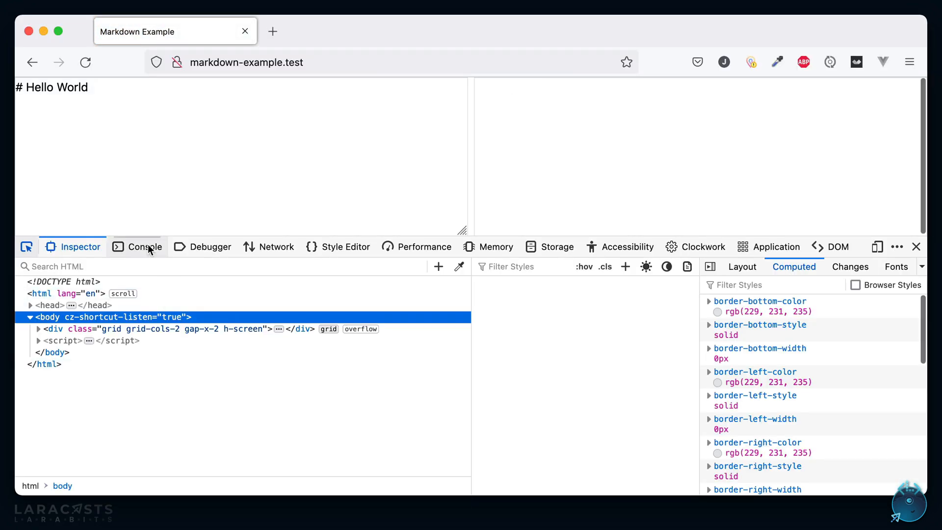
- Run convert() from the Console and inspect the rendered heading's styles
click(144, 247)
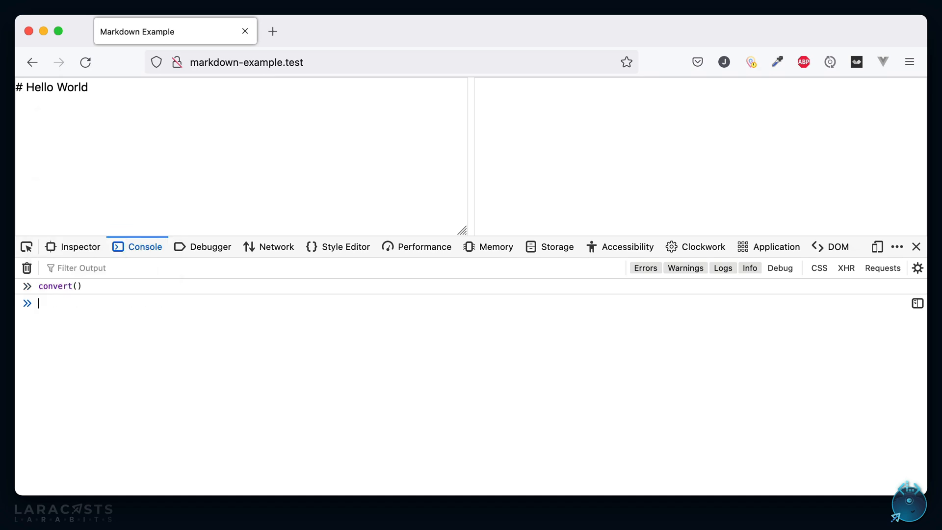
key(Enter)
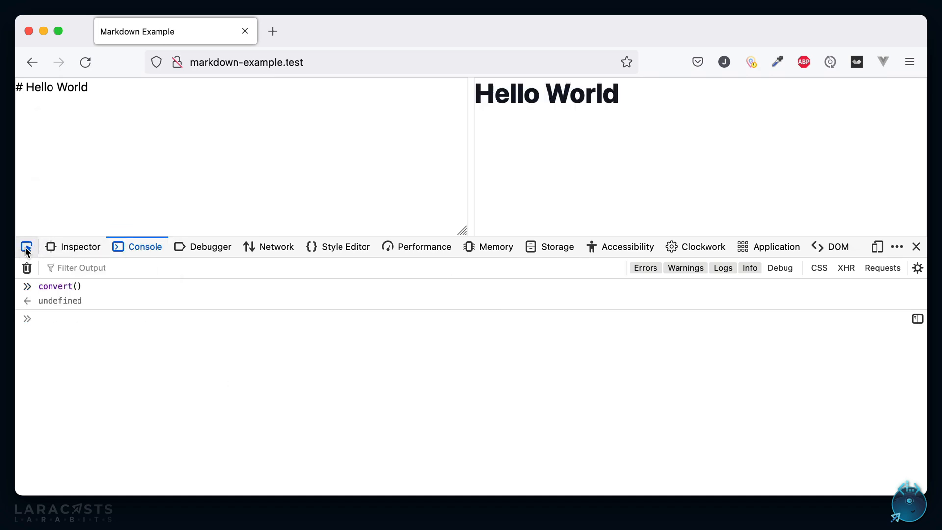
click(81, 247)
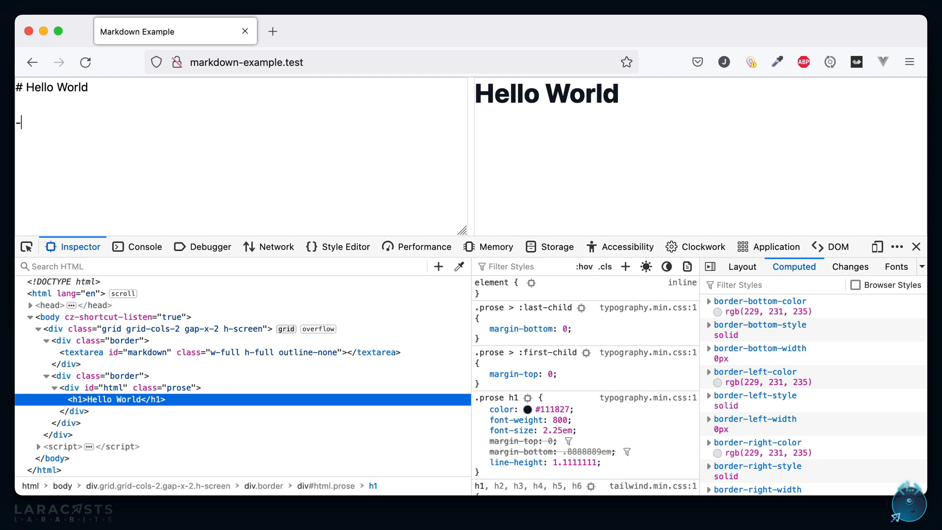
- Write sample markdown: a paragraph, a quote and a numbered list item in the textarea
text(This is a paragraph.)
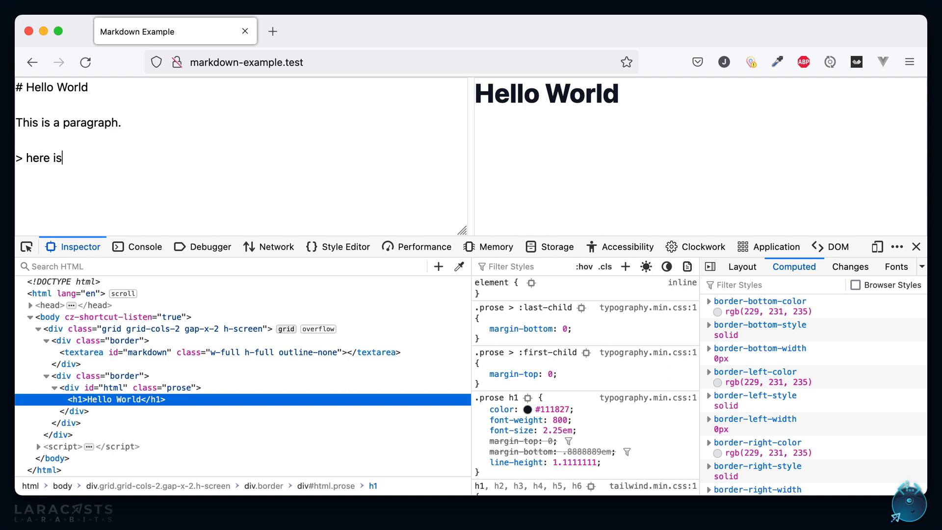
text(a quote.)
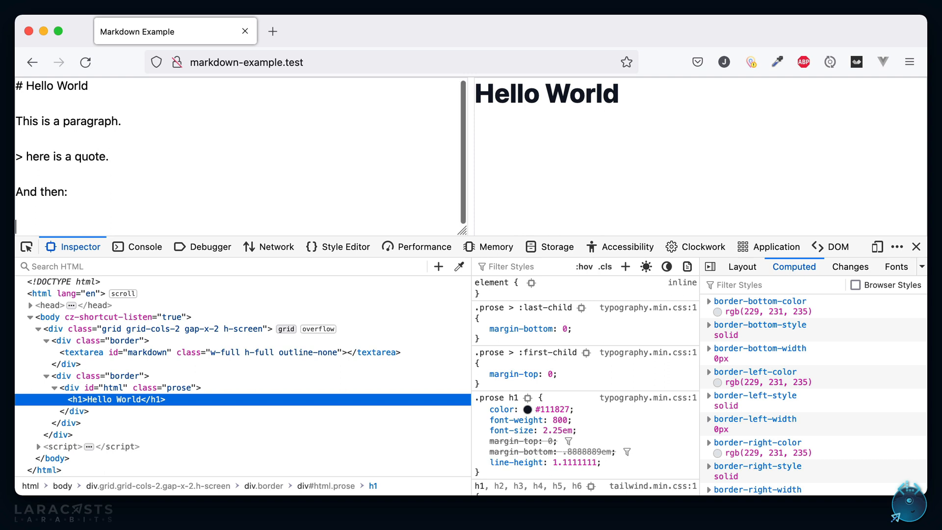
text(1. Item here)
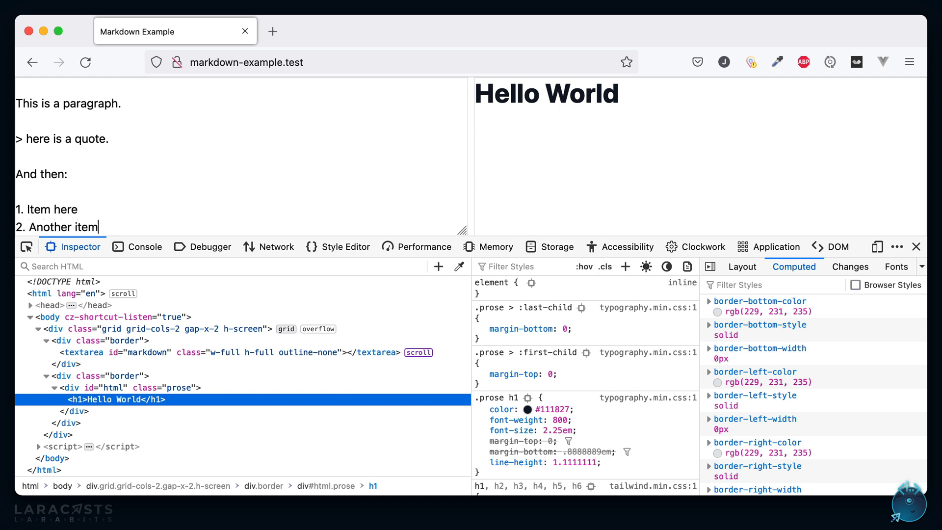
click(144, 247)
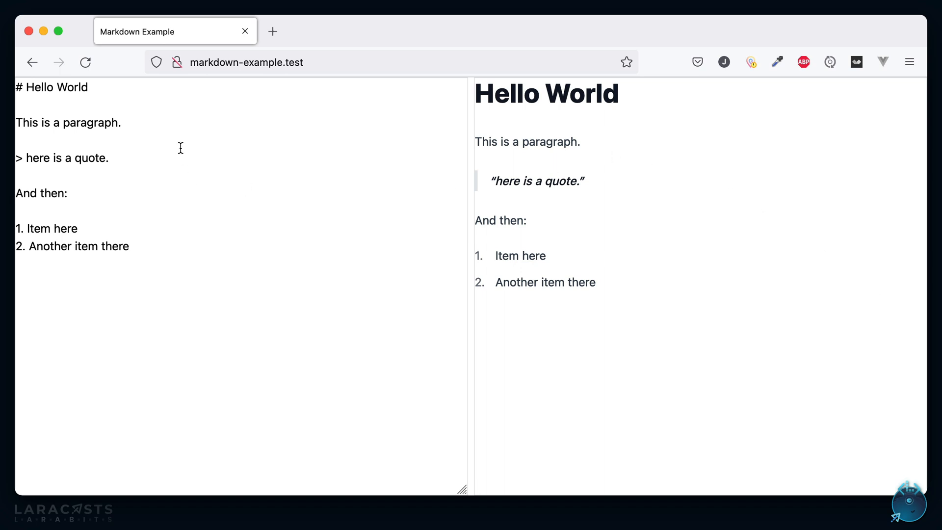
- Add p-2 padding to the bordered div in welcome.blade.php
key(Cmd+A)
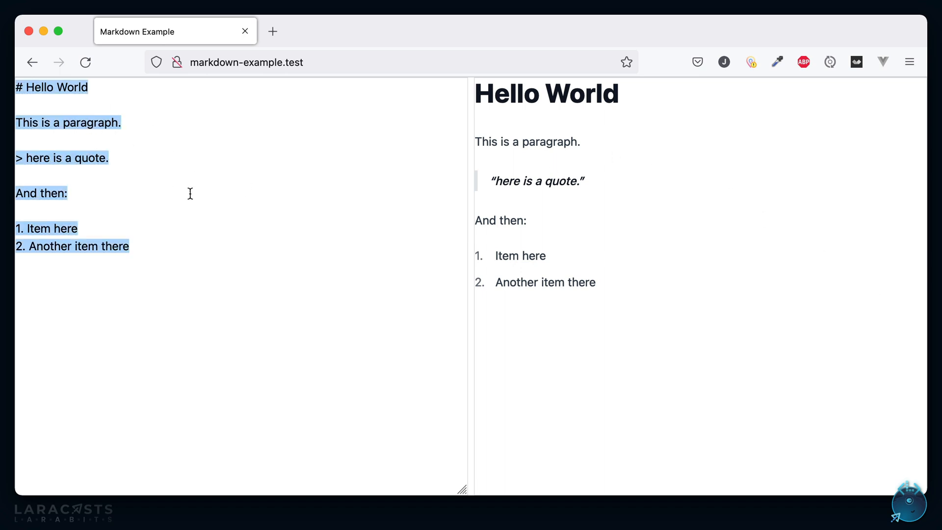
click(90, 127)
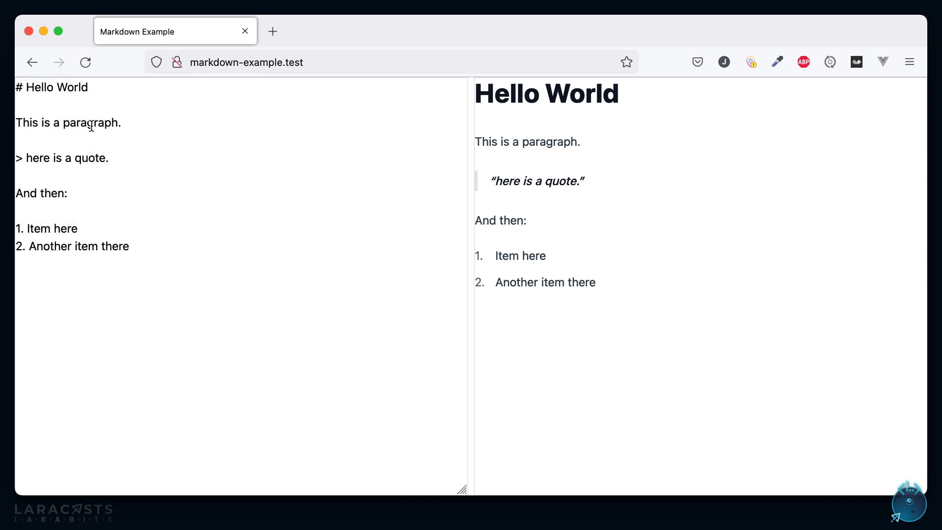
mouse_move(41, 122)
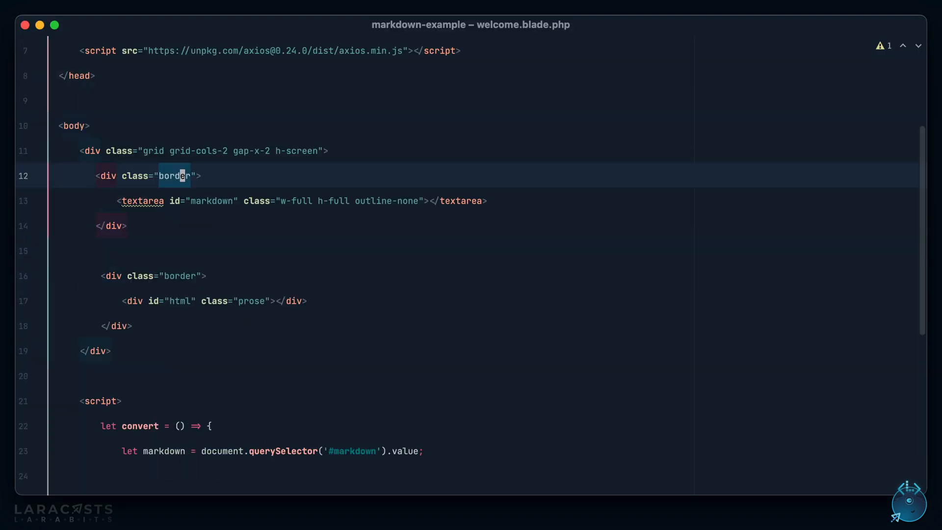
text(p-2)
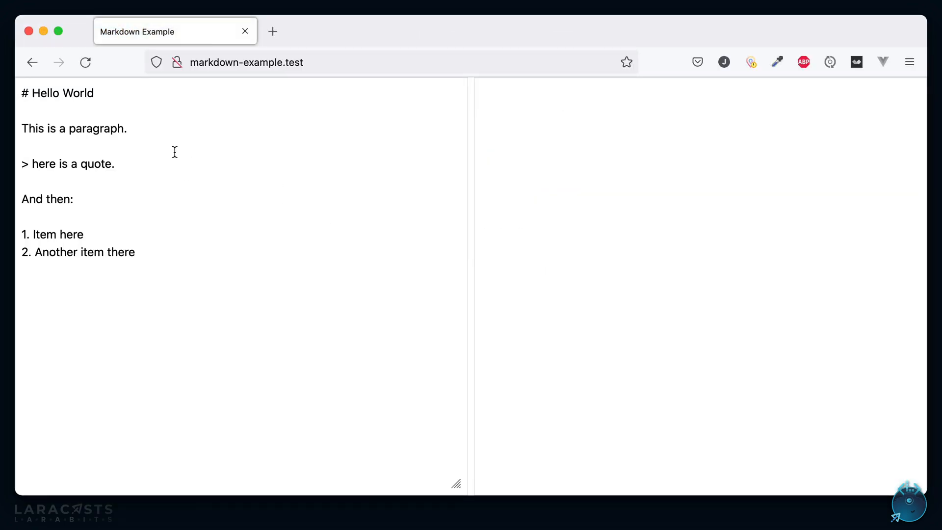
- Run convert() from DevTools, then replace the textarea contents with asdfasd
key(F12)
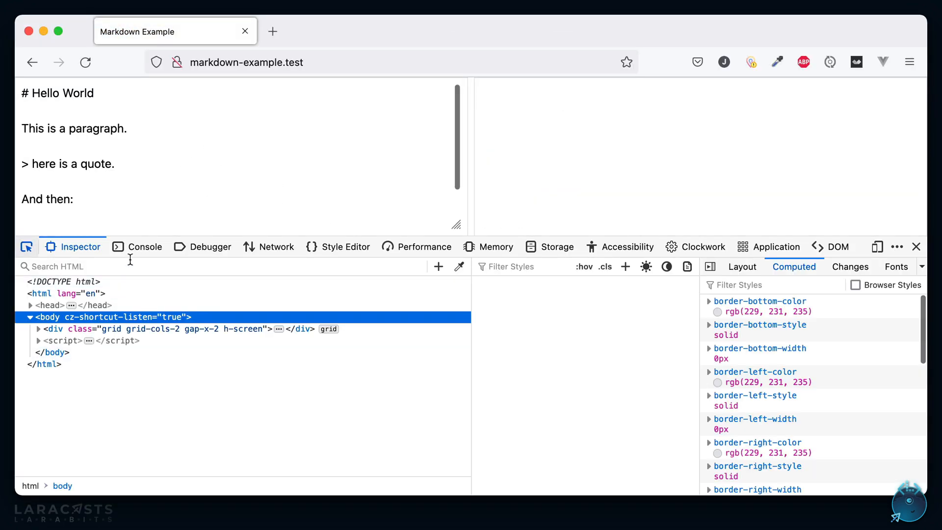
click(145, 247)
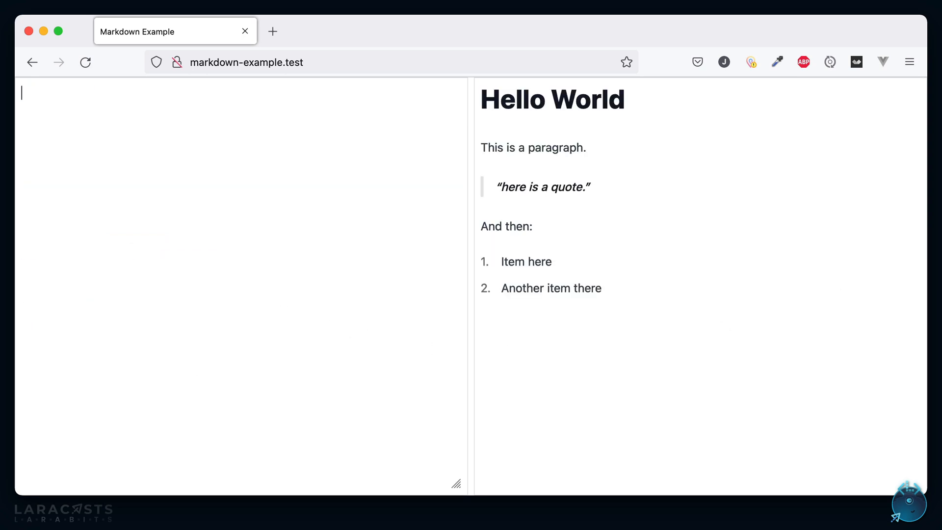
text(asdfasd)
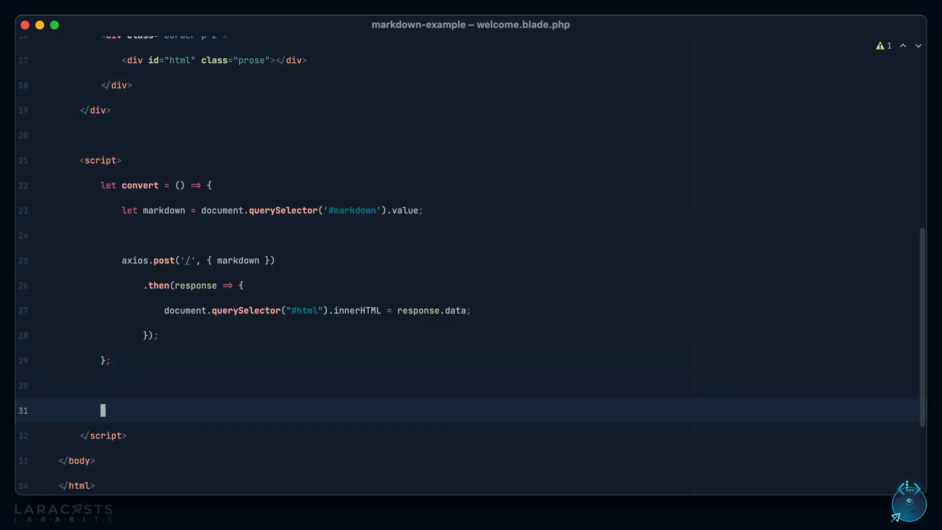
- Define let init = () => { setInterval(convert, 2000); } and call init(); below it
text(let init)
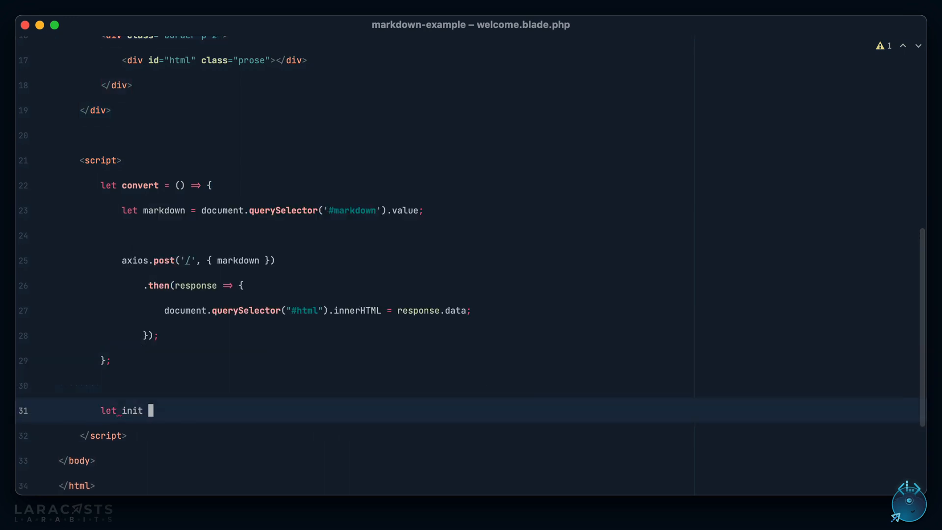
text(= () => {)
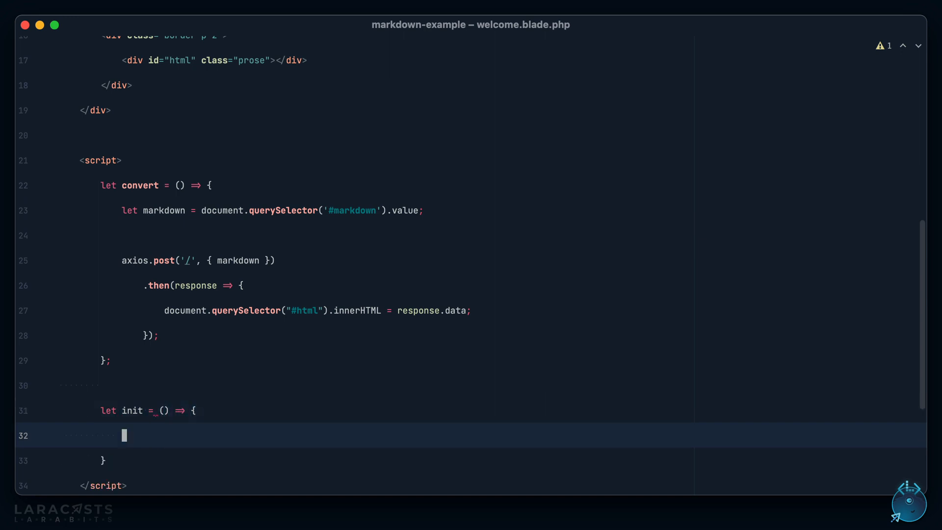
text(setInterval()
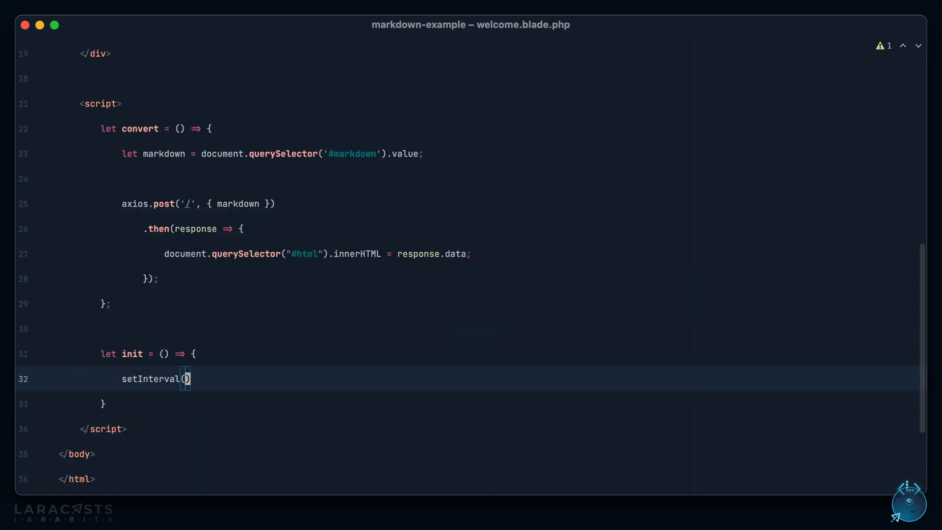
text(convert)
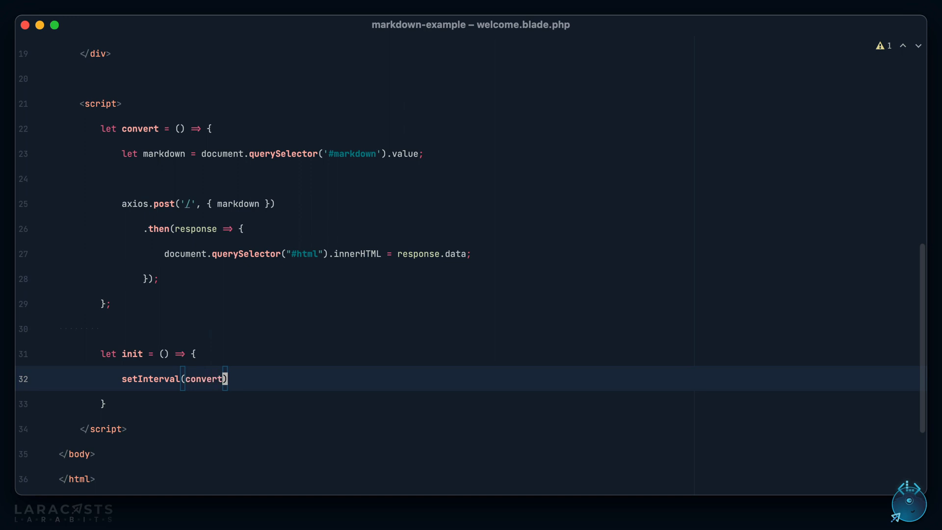
text(, 2000)
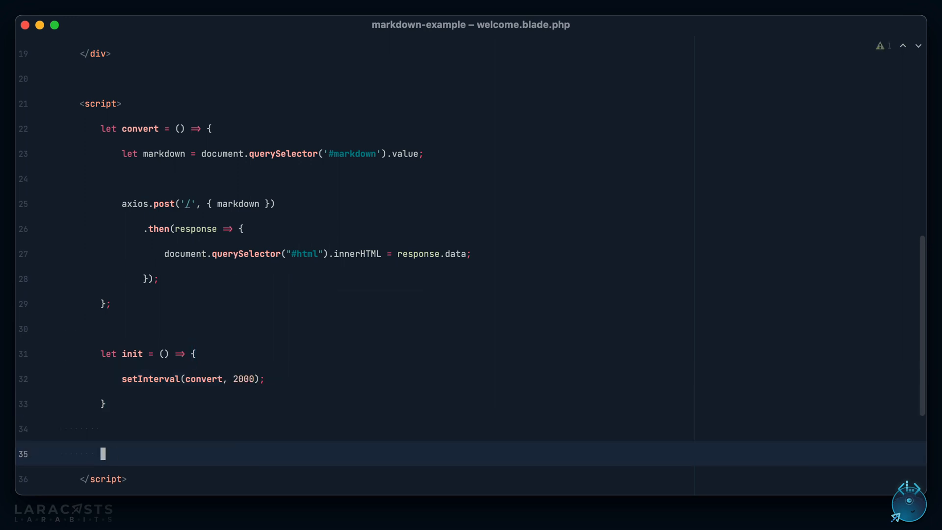
text(init();)
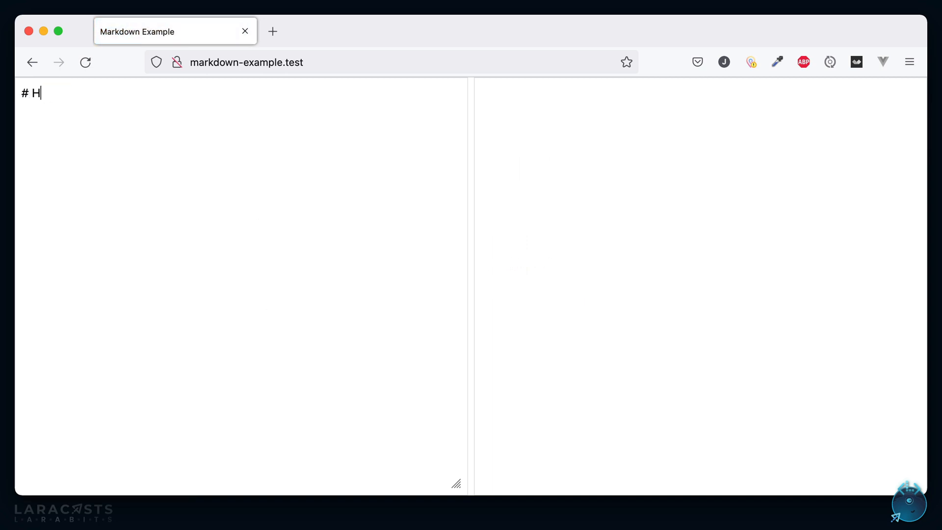
- Type # Hello World, 'We get an update.' and '> Here is a block quote.' and watch the preview update live
text(ello World)
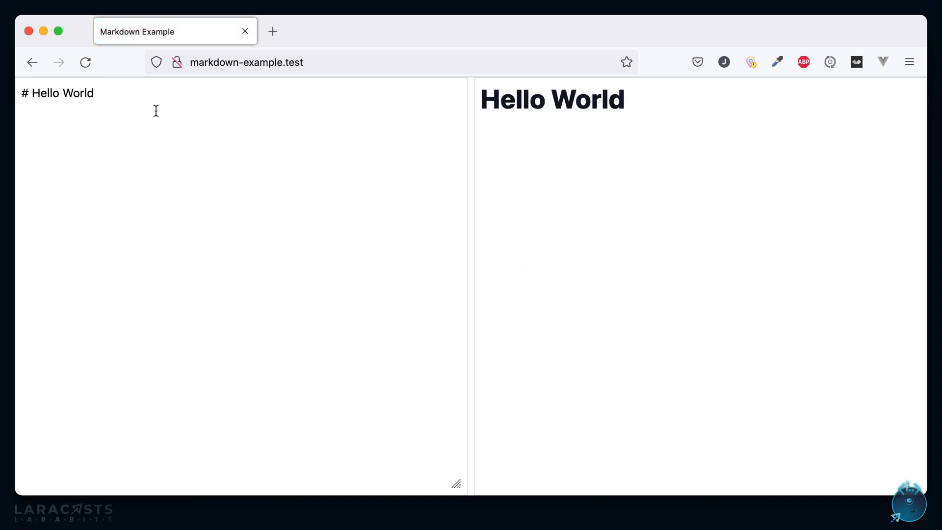
text(W)
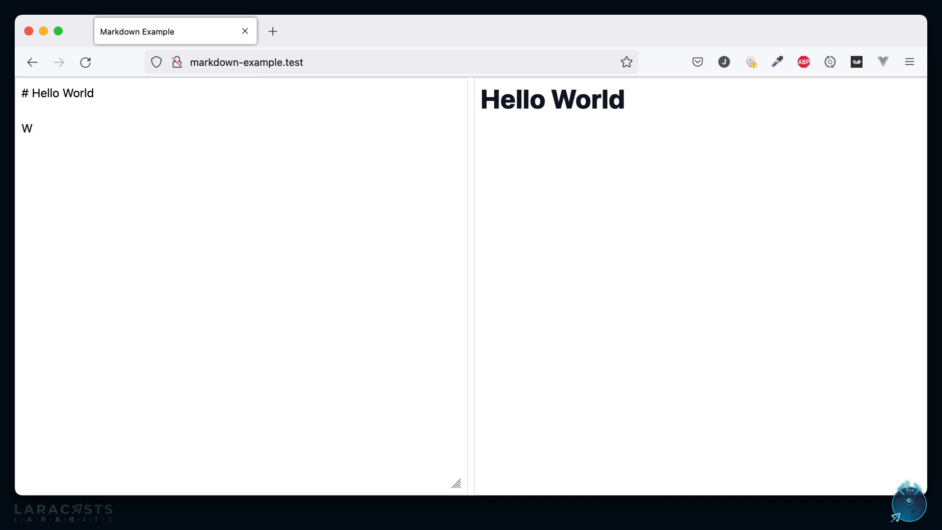
text(e get an upda)
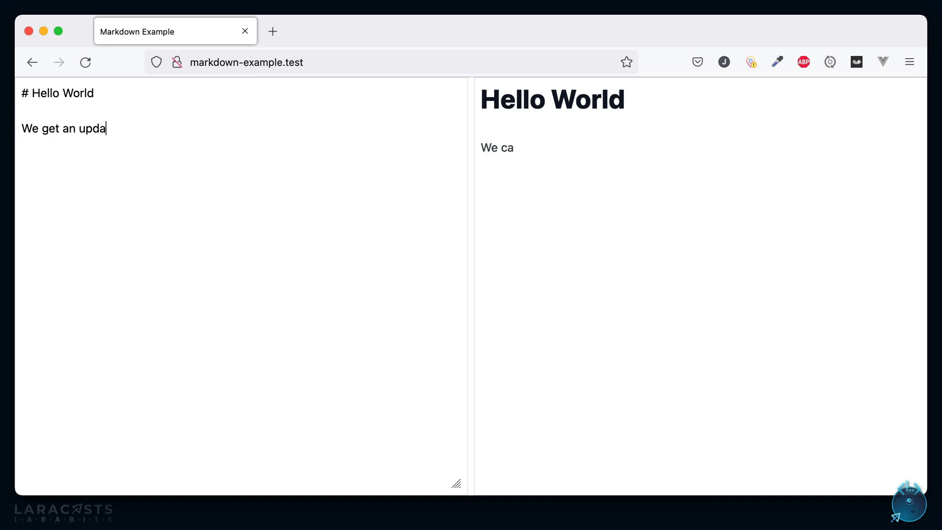
text(te.)
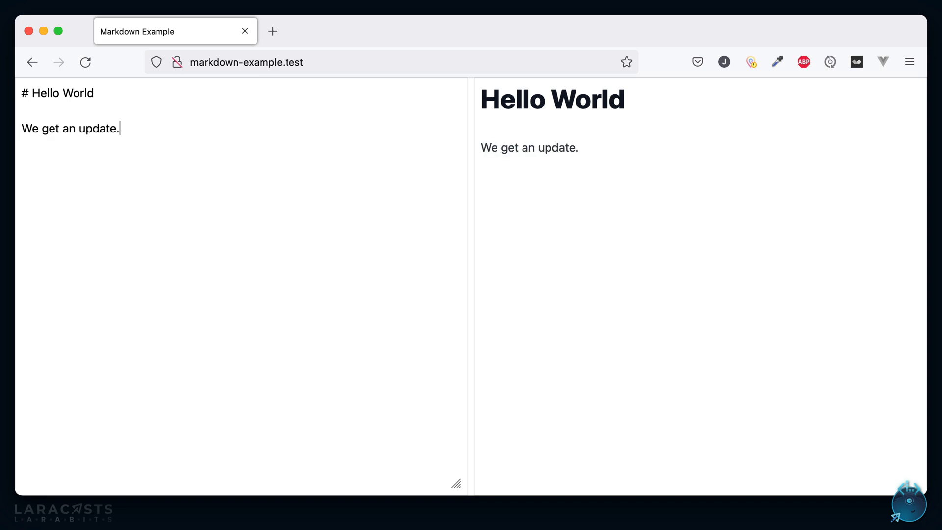
text(> Here is a block quote.)
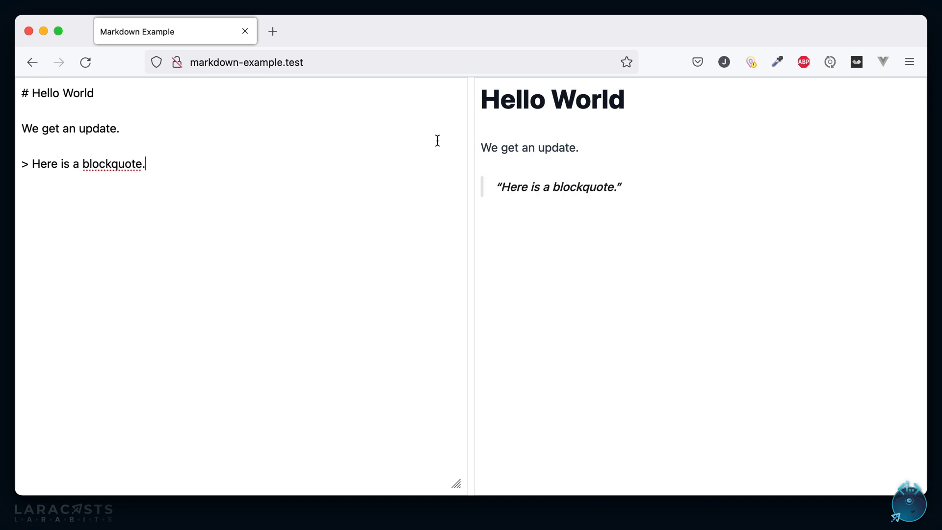
mouse_move(243, 30)
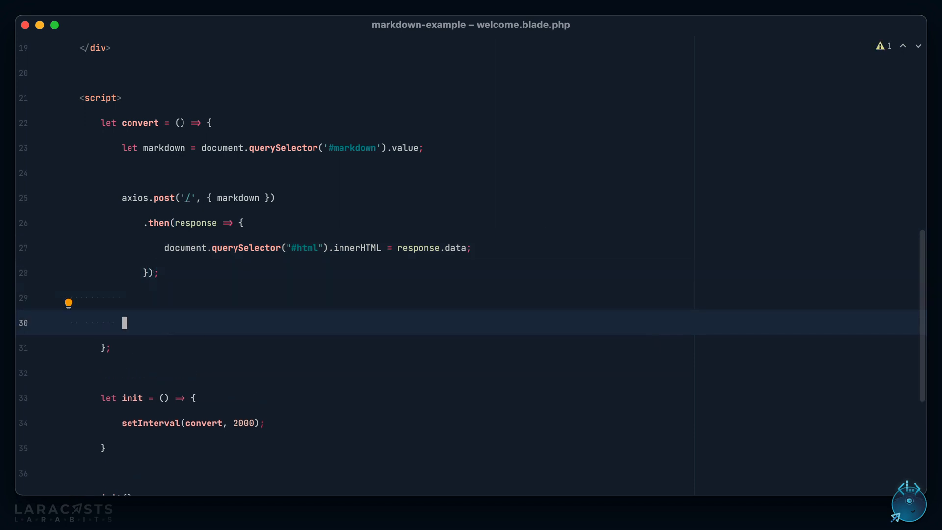
- End convert with localStorage.setItem('markdown', markdown);
text(localSt)
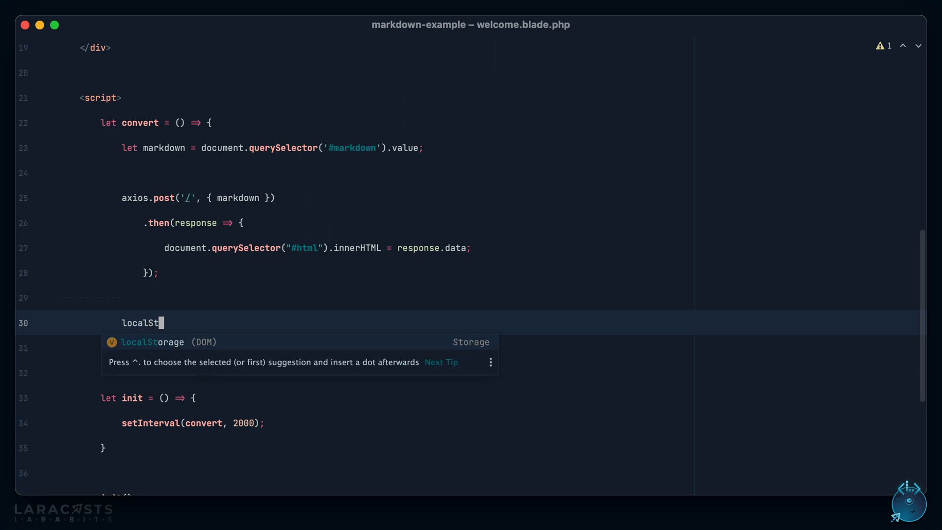
text(orage.setItem(')
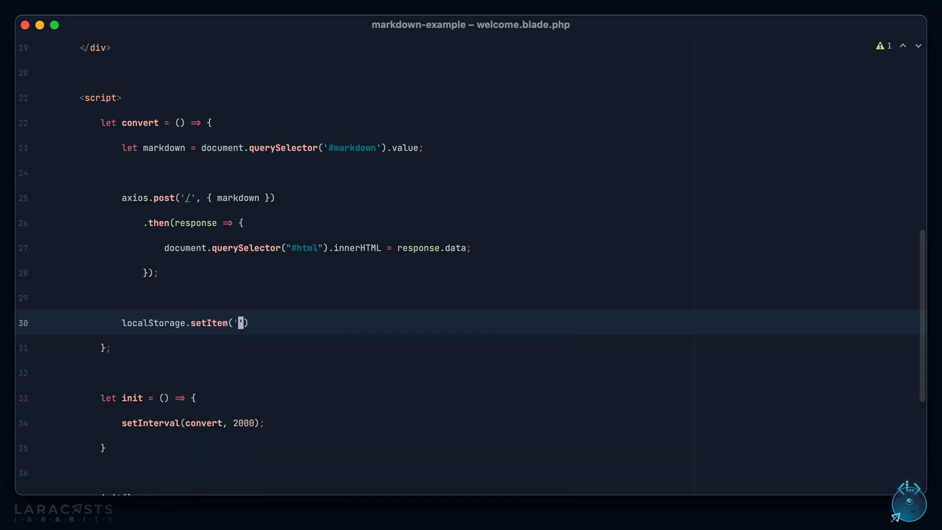
text(markdown)
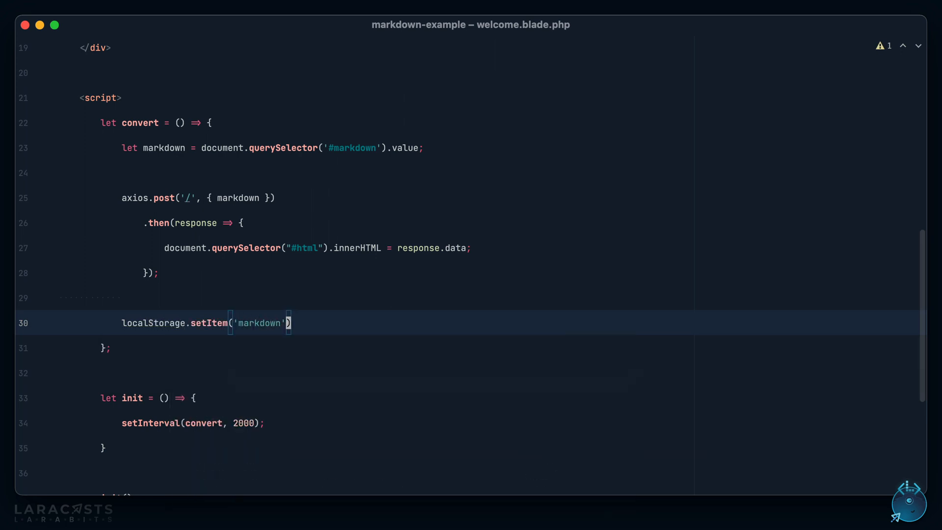
text(, markdown);)
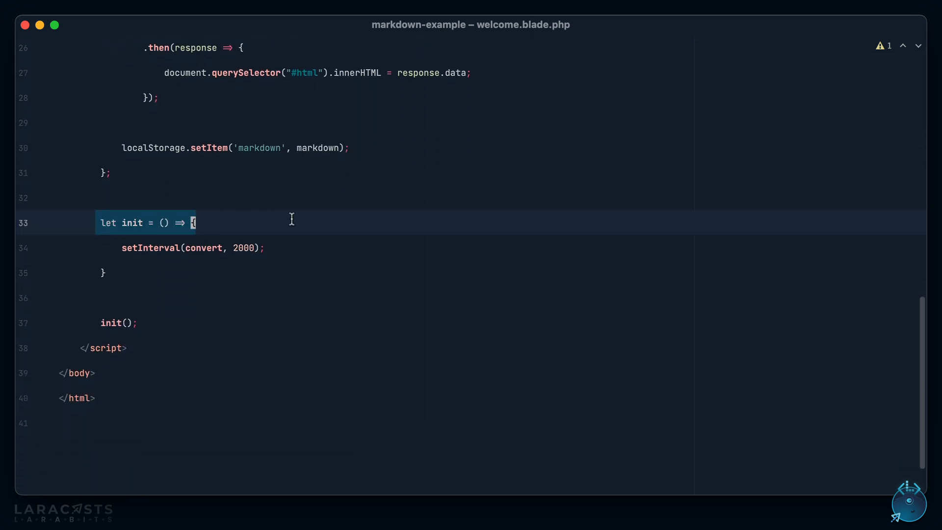
- Start init with localStorage.getItem('markdown') on a new line
key(Enter)
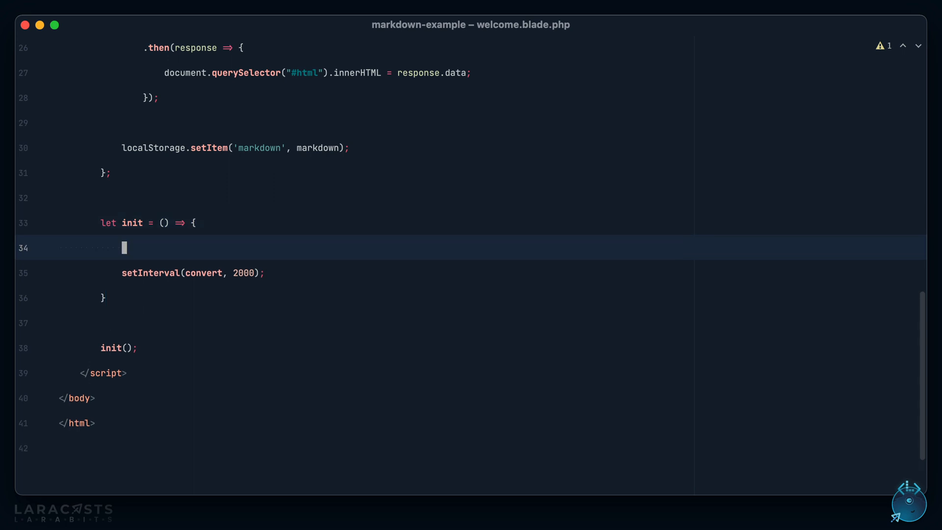
text(localStorage)
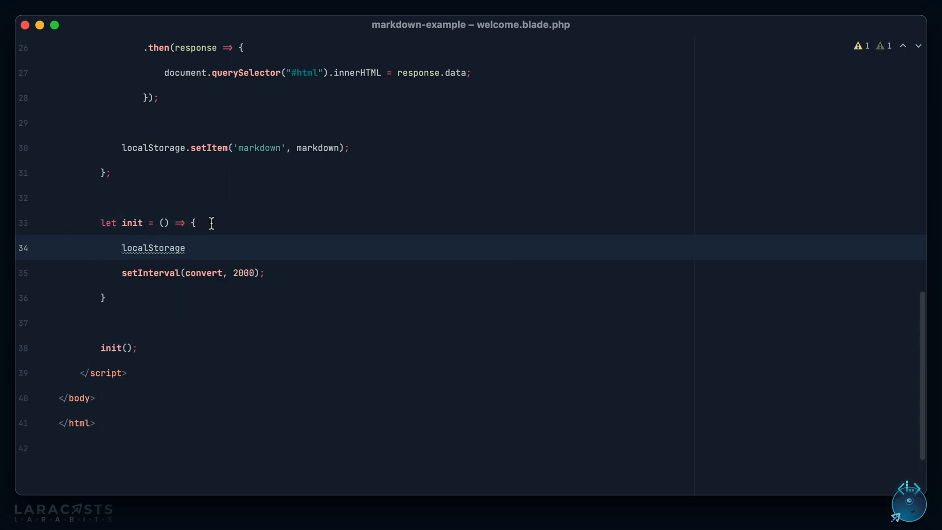
mouse_move(275, 233)
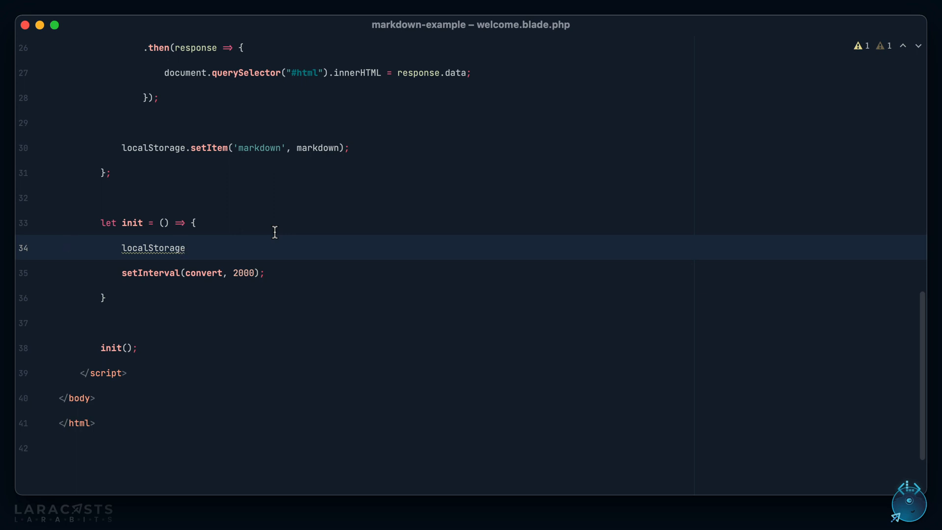
text(.getItem())
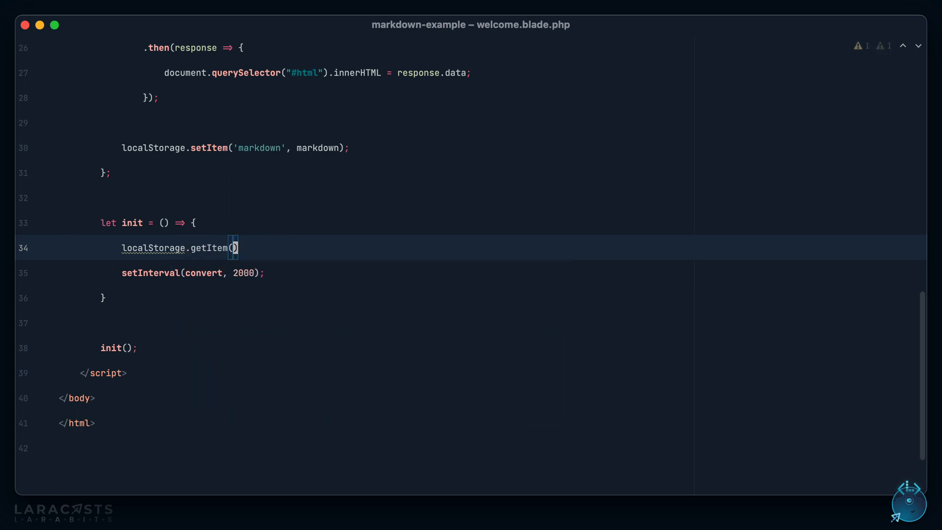
text('markdown')
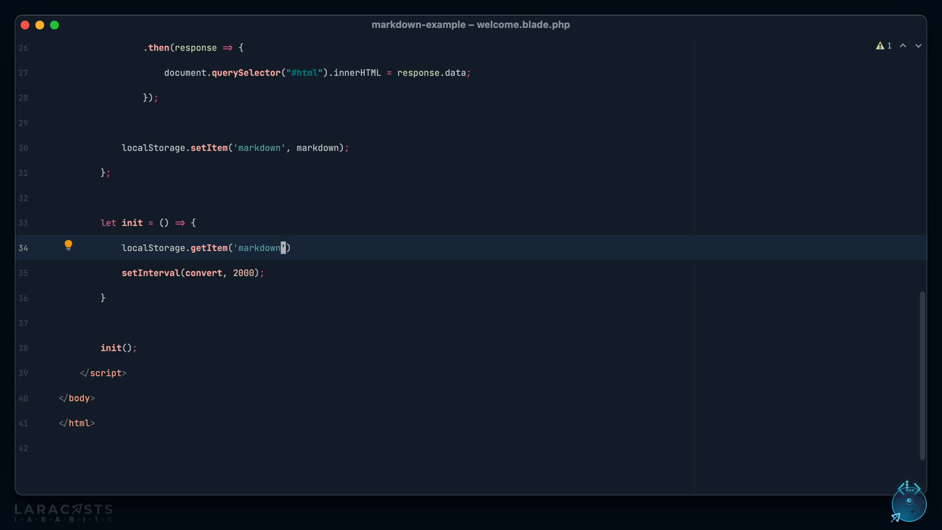
mouse_move(269, 233)
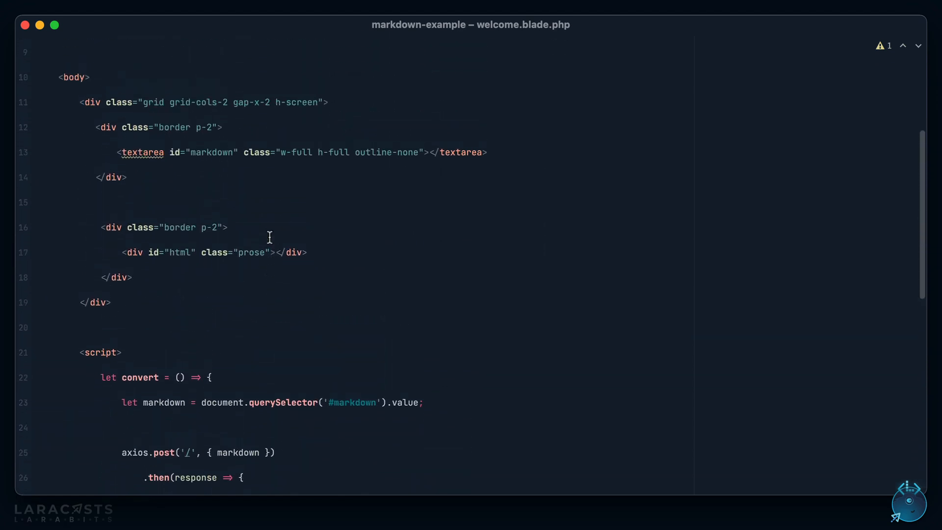
- Assign document.querySelector('#markdown').value = the stored markdown inside init
scroll(down, 3)
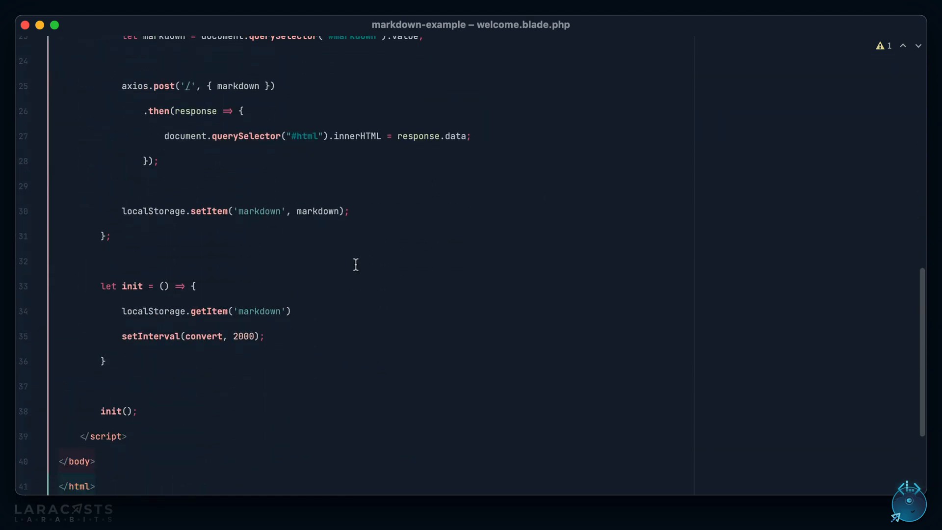
text(docume)
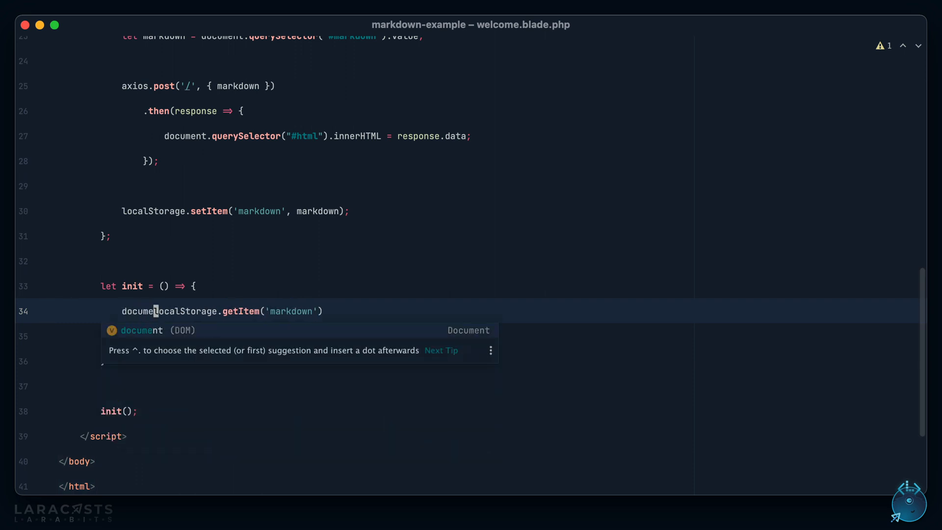
text(.querySelector)
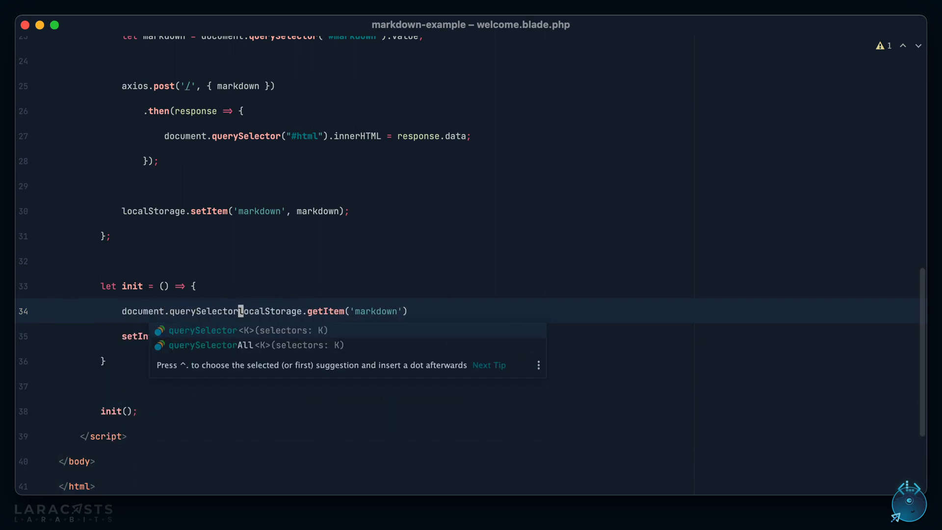
text(('#markdown'))
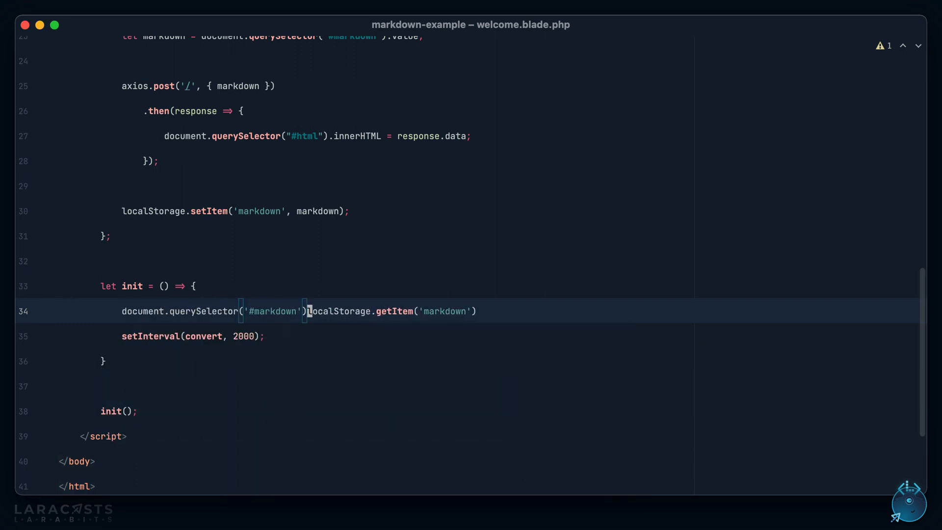
text(.value =)
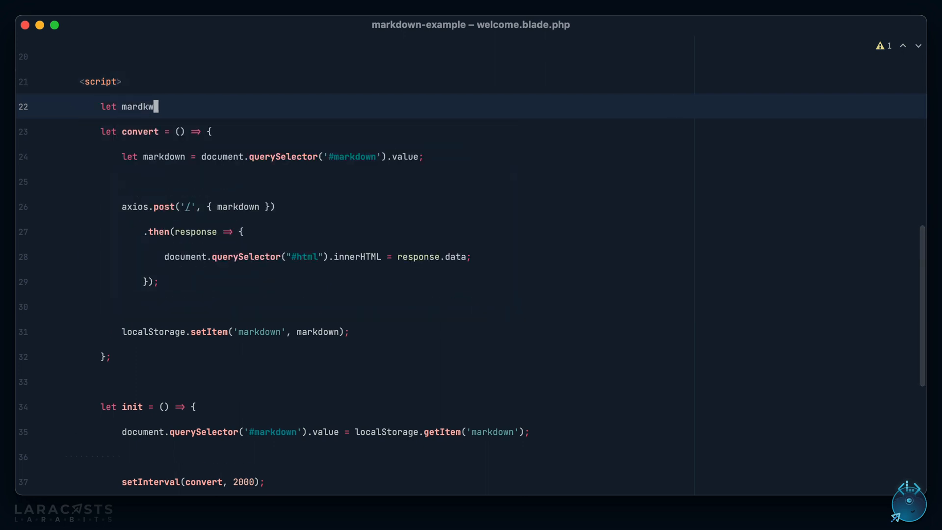
- Define let markdownTextarea = () => document.querySelector('#markdown') and use it in convert and init
text(markdownTextarea =)
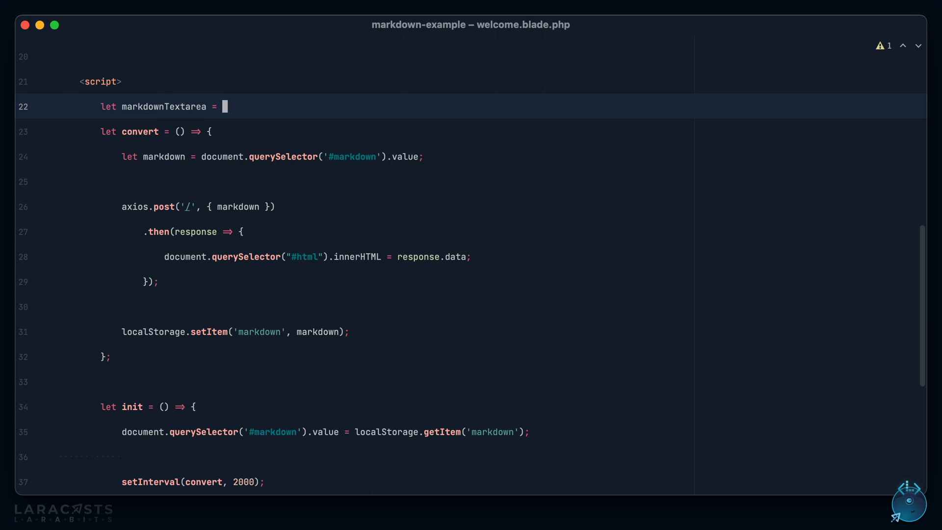
text(() => document.querySelector('#markdown');)
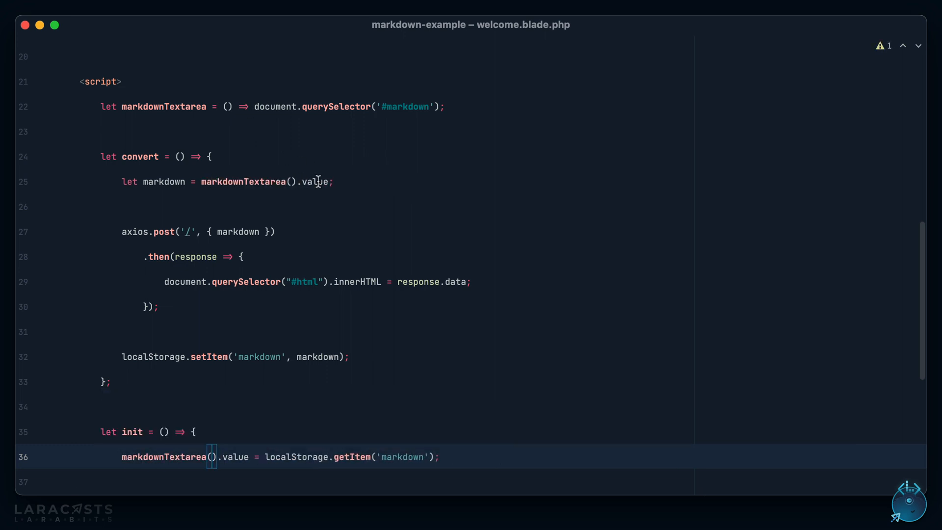
scroll(down, 3)
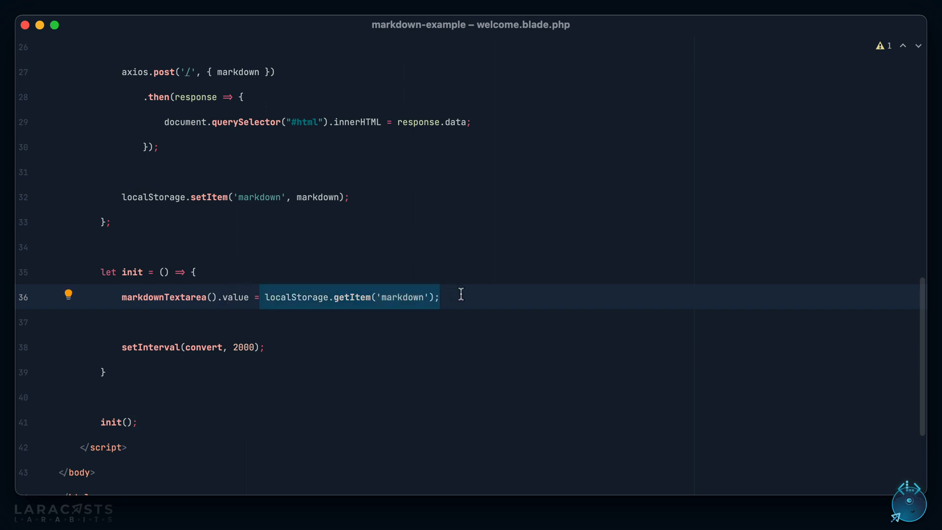
mouse_move(111, 347)
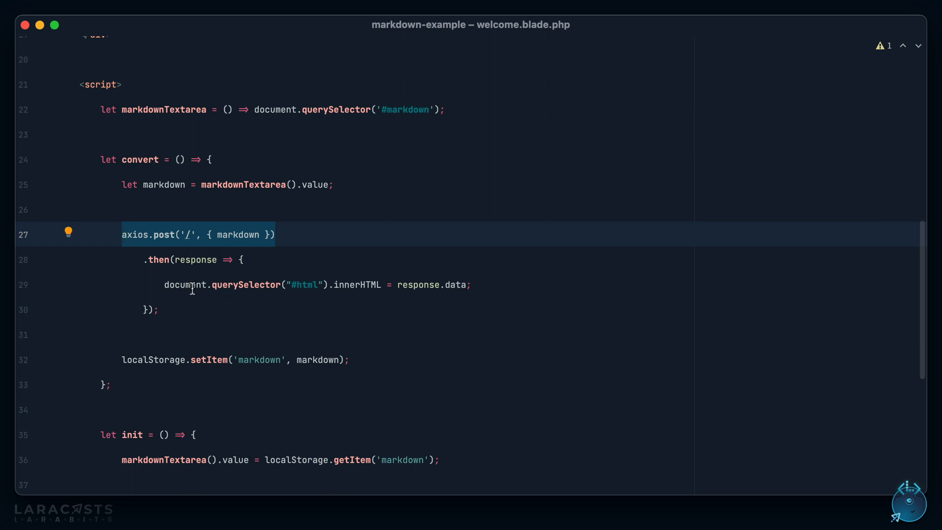
click(248, 284)
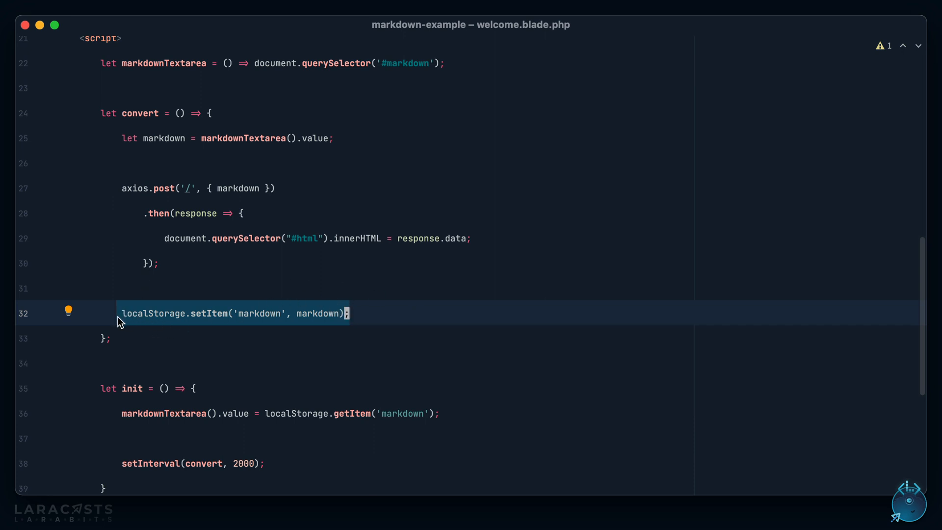
mouse_move(112, 318)
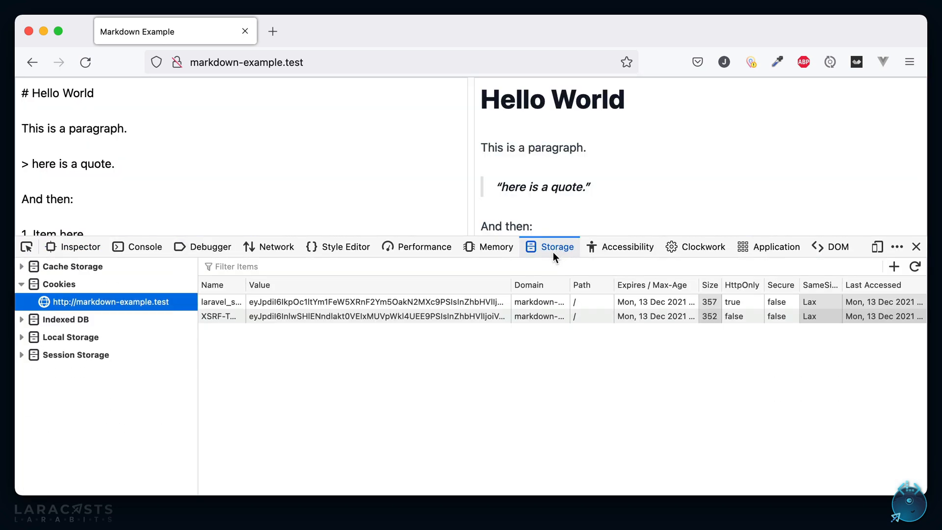
- Show the site's Local Storage, then replace the Hello World heading with Update the Heading
click(110, 355)
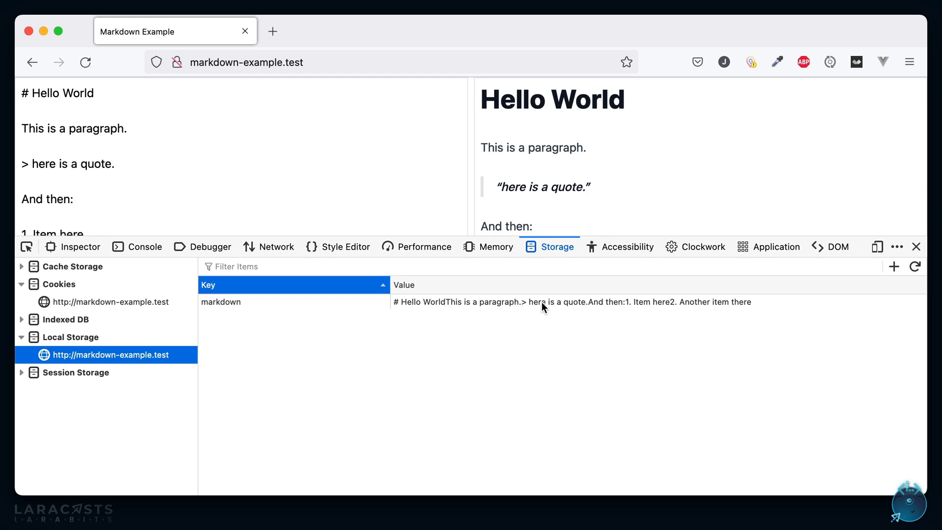
double_click(59, 93)
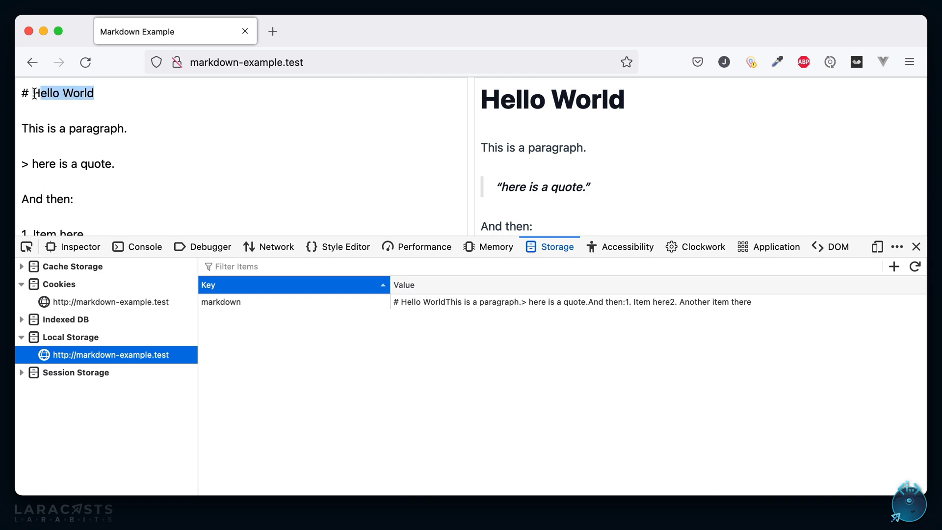
text(Update th)
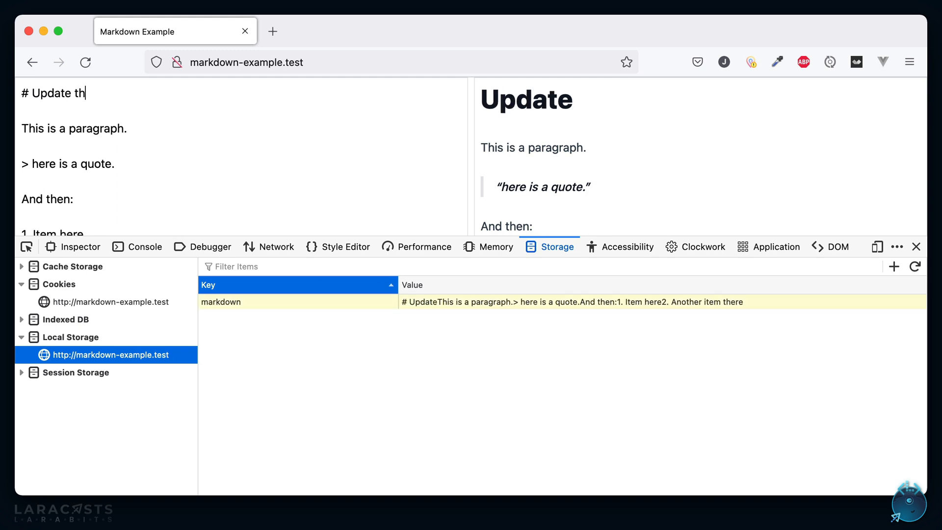
text(e Heading)
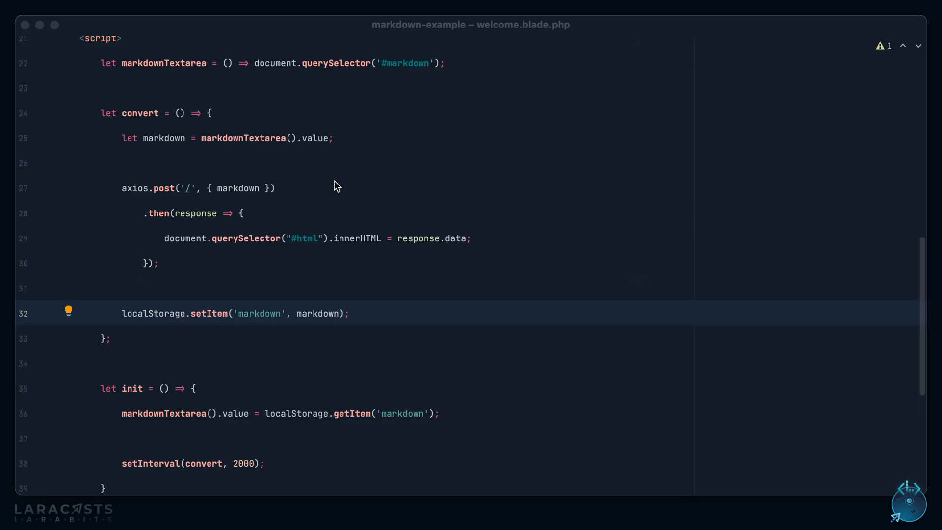
mouse_move(400, 220)
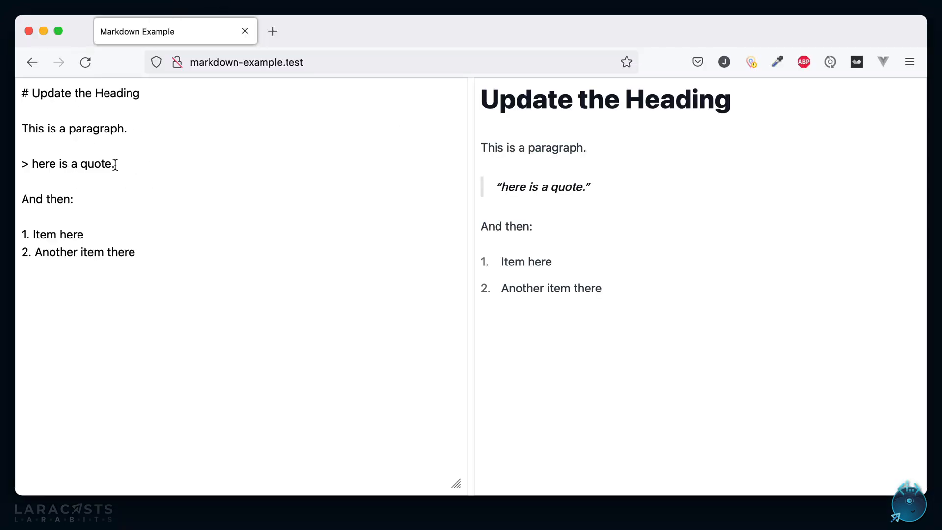
mouse_move(236, 201)
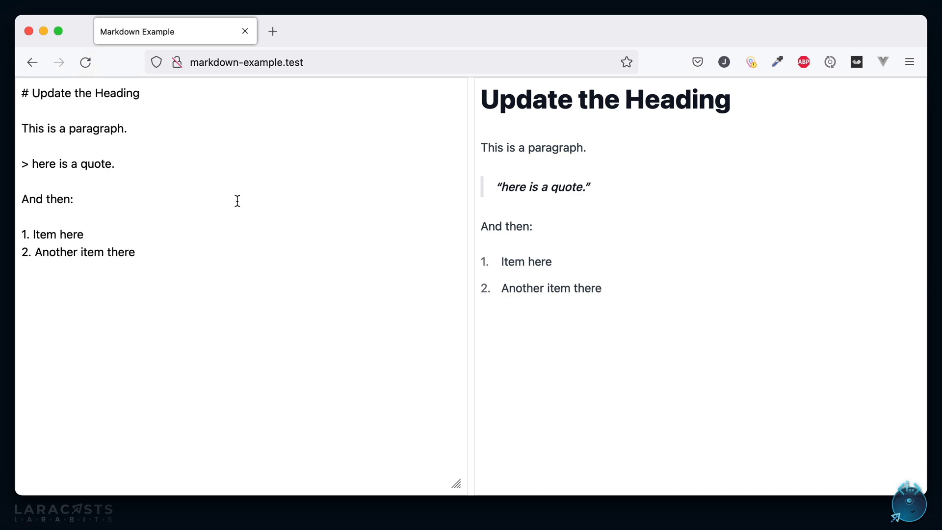